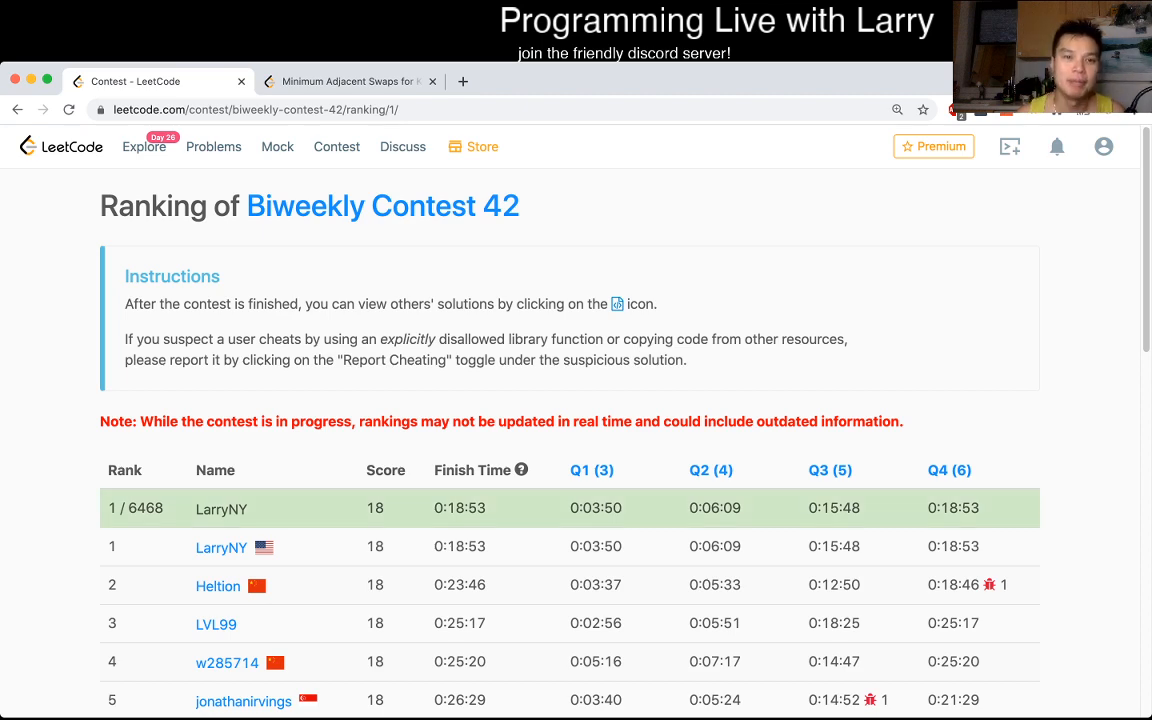
# Step: Switch to the browser tab showing problem 5624, Minimum Adjacent Swaps for K Consecutive Ones
pyautogui.click(344, 80)
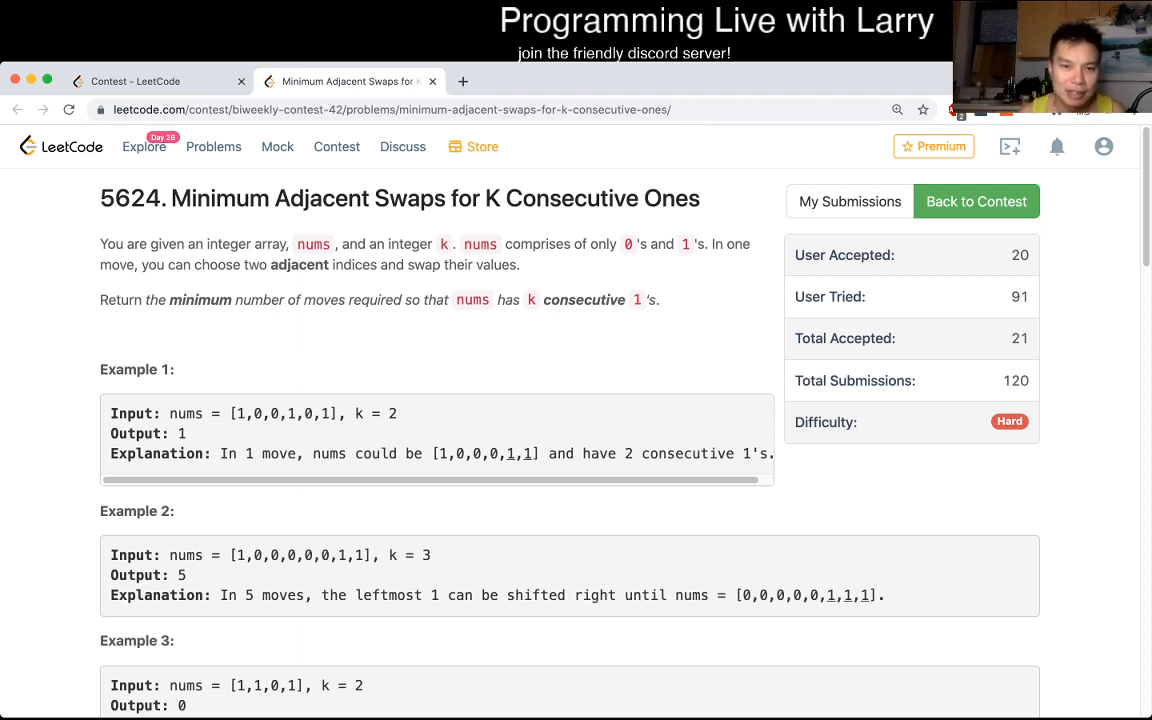
pyautogui.moveTo(238, 412); pyautogui.dragTo(296, 412)
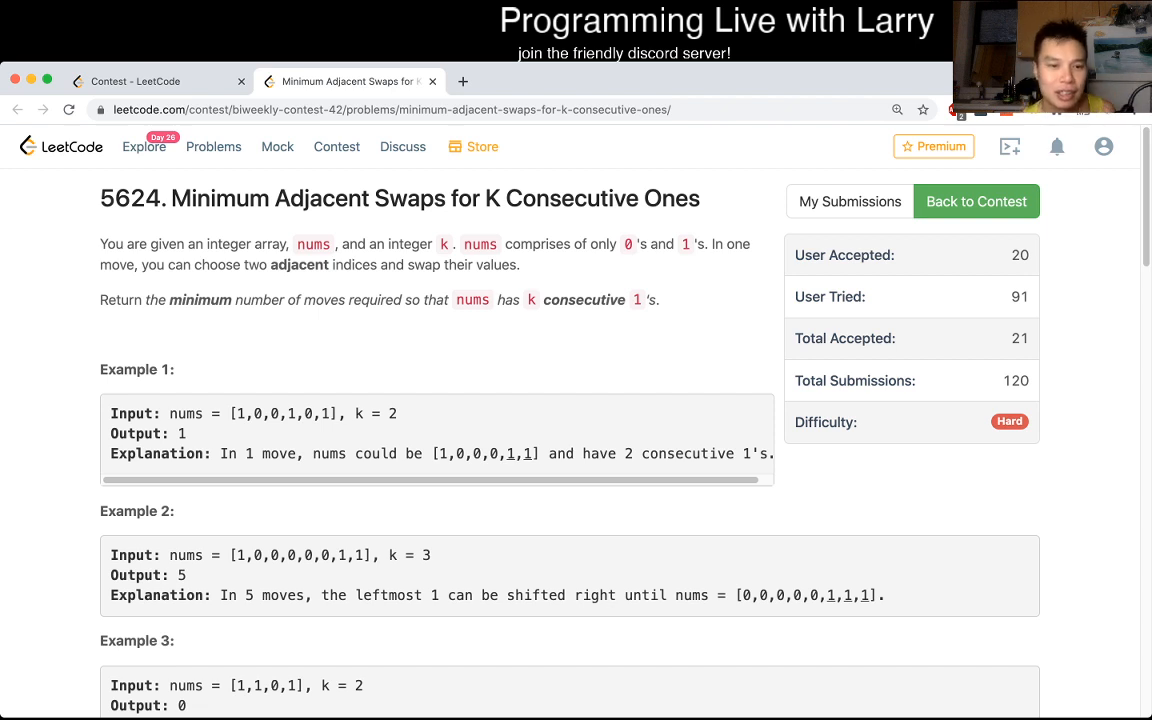
pyautogui.doubleClick(530, 300)
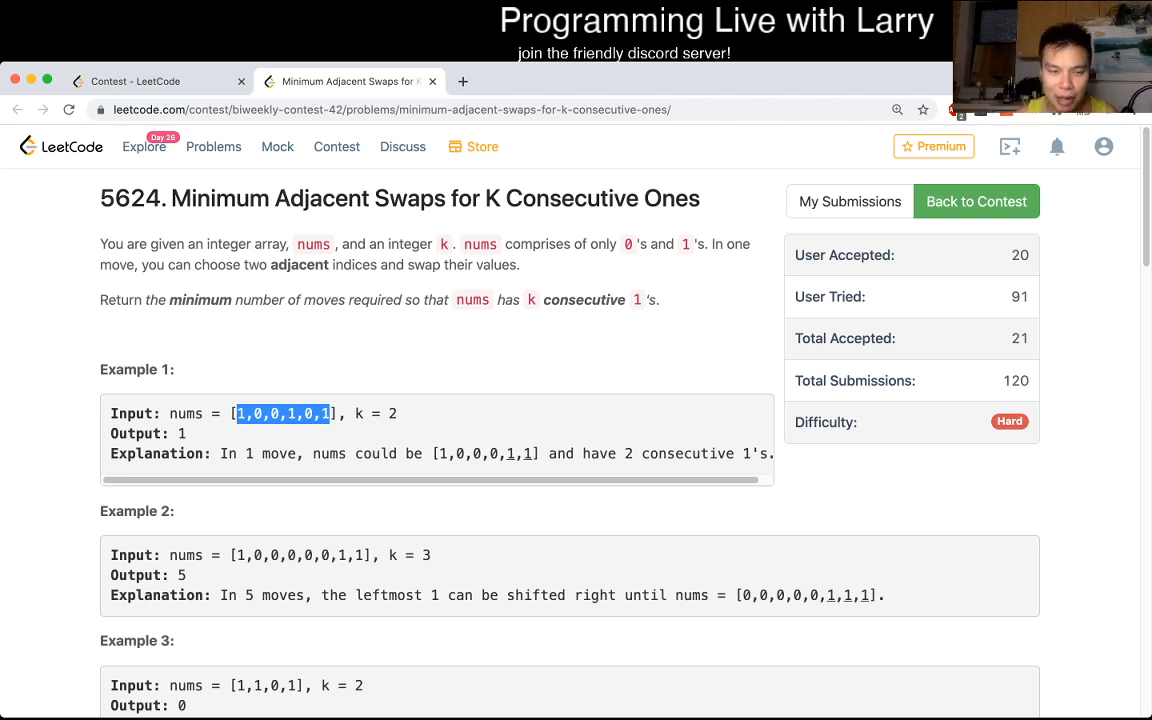
# Step: Reach the Python3 editor and start a docstring under the def line with a sample binary string
pyautogui.scroll(-3)
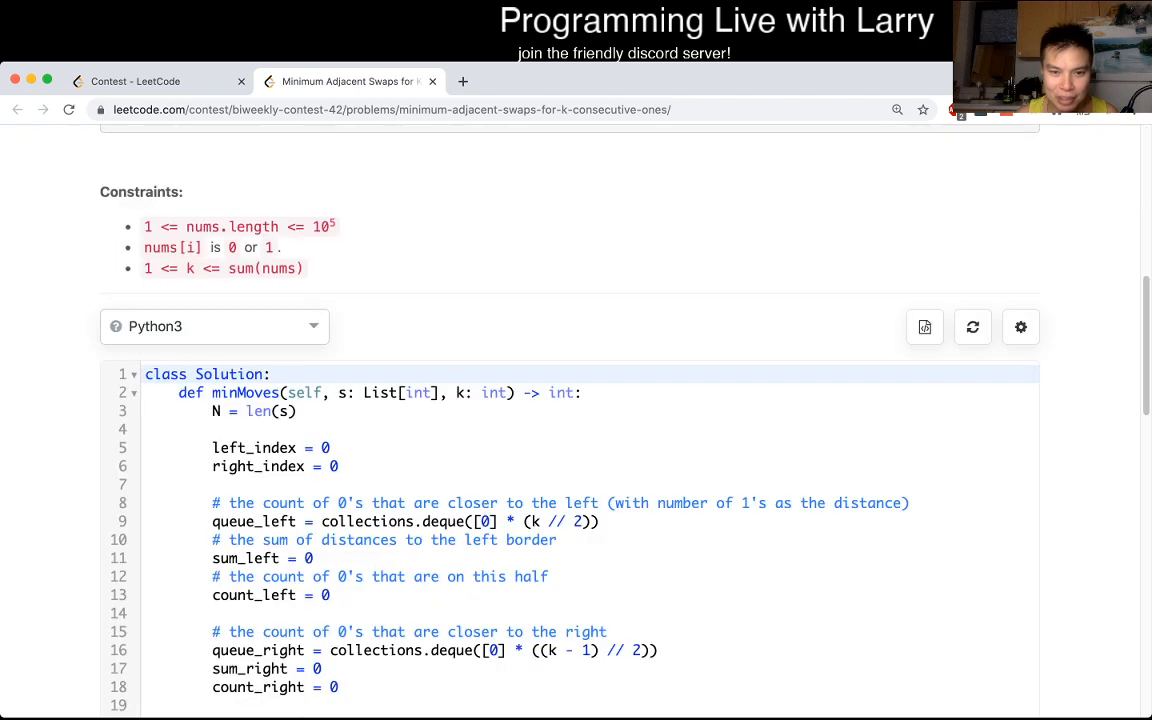
pyautogui.scroll(-3)
pyautogui.write('""""""')
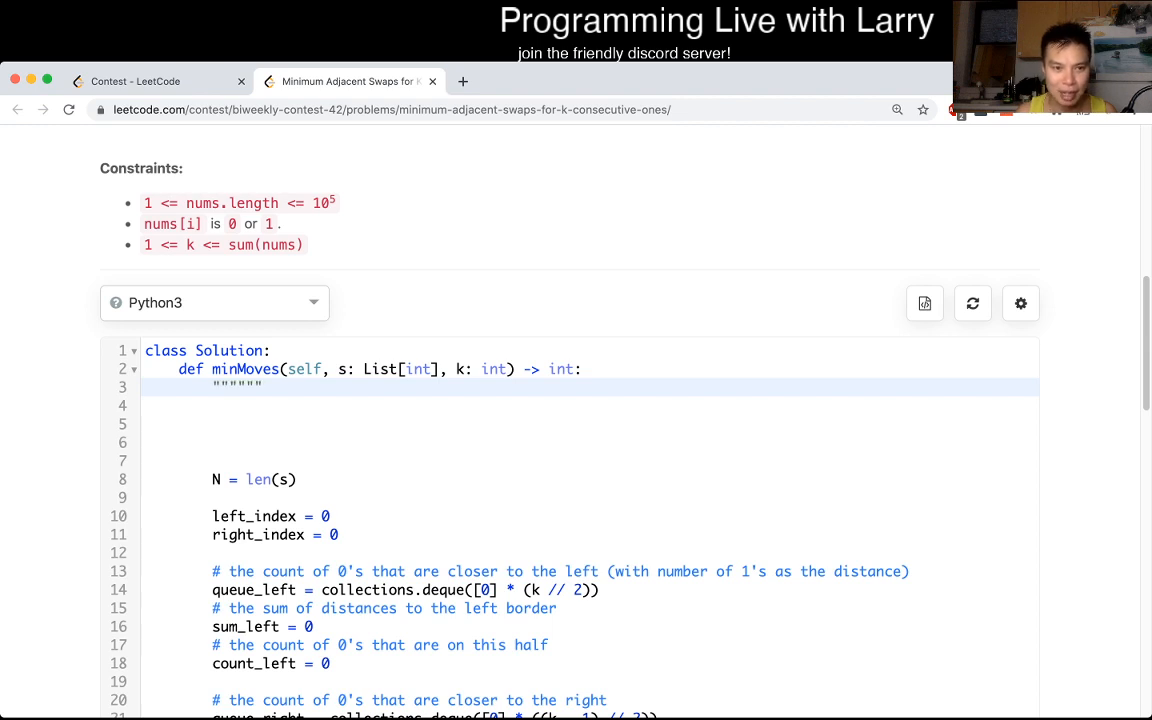
pyautogui.press('Enter')
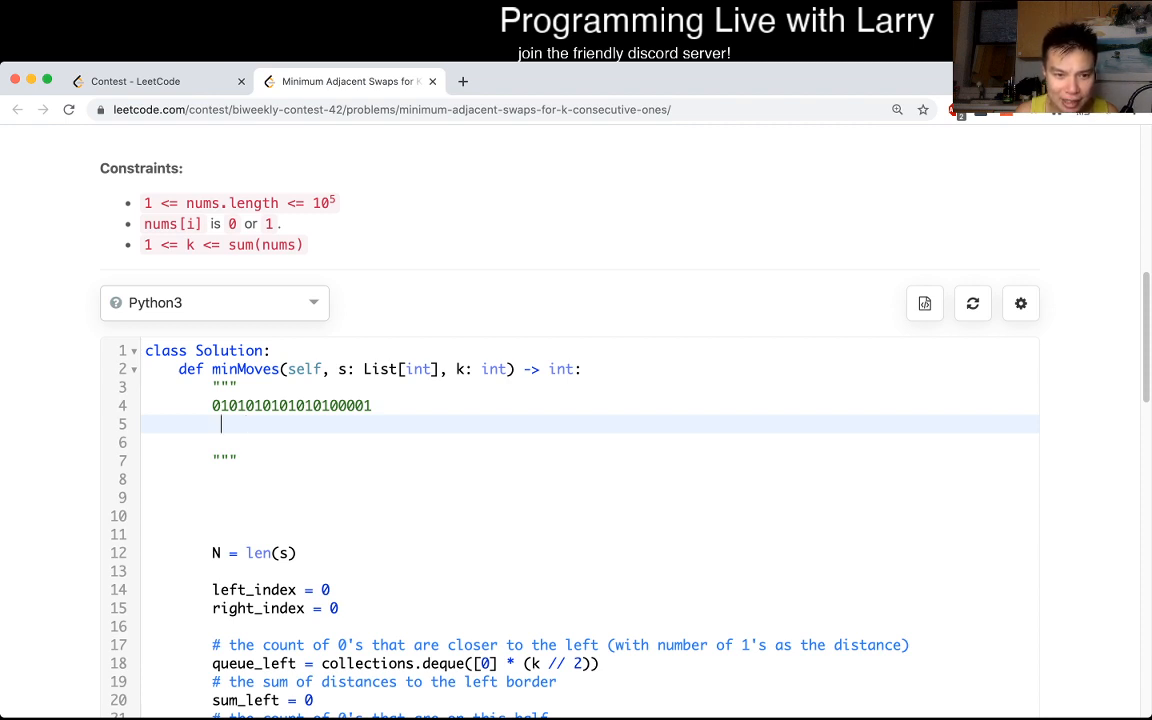
# Step: Draw rows of dashes under the bit string as window ranges, ending the last with a | bar
pyautogui.write('---------')
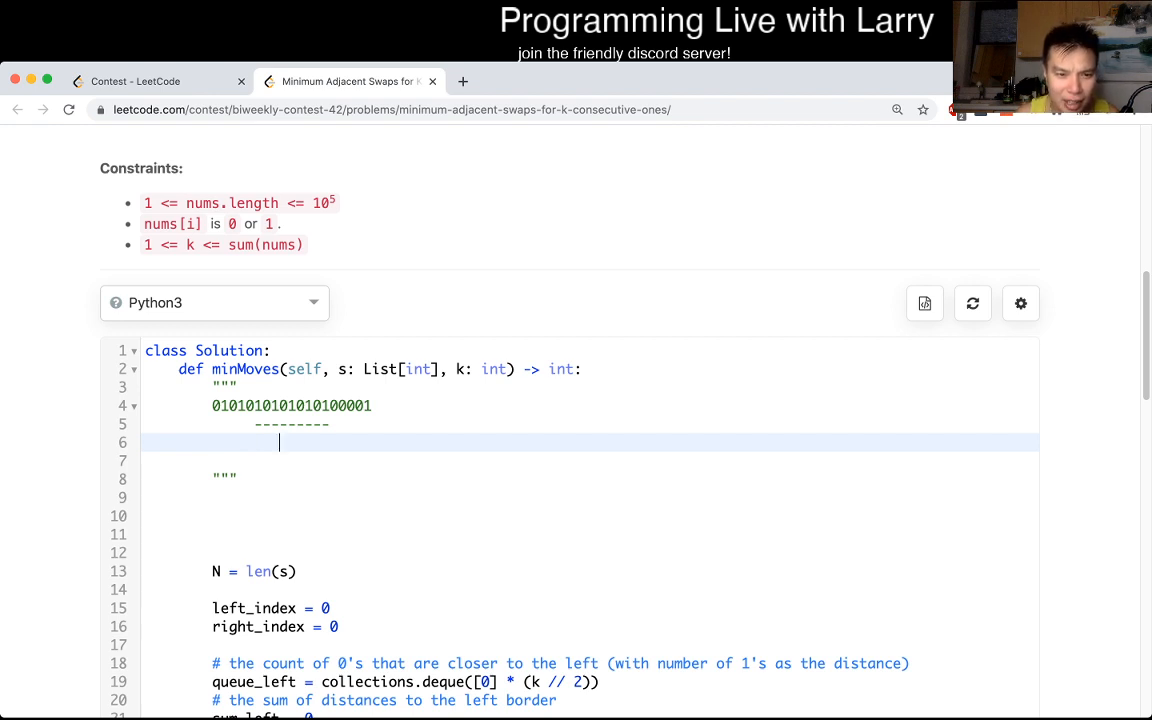
pyautogui.click(212, 444)
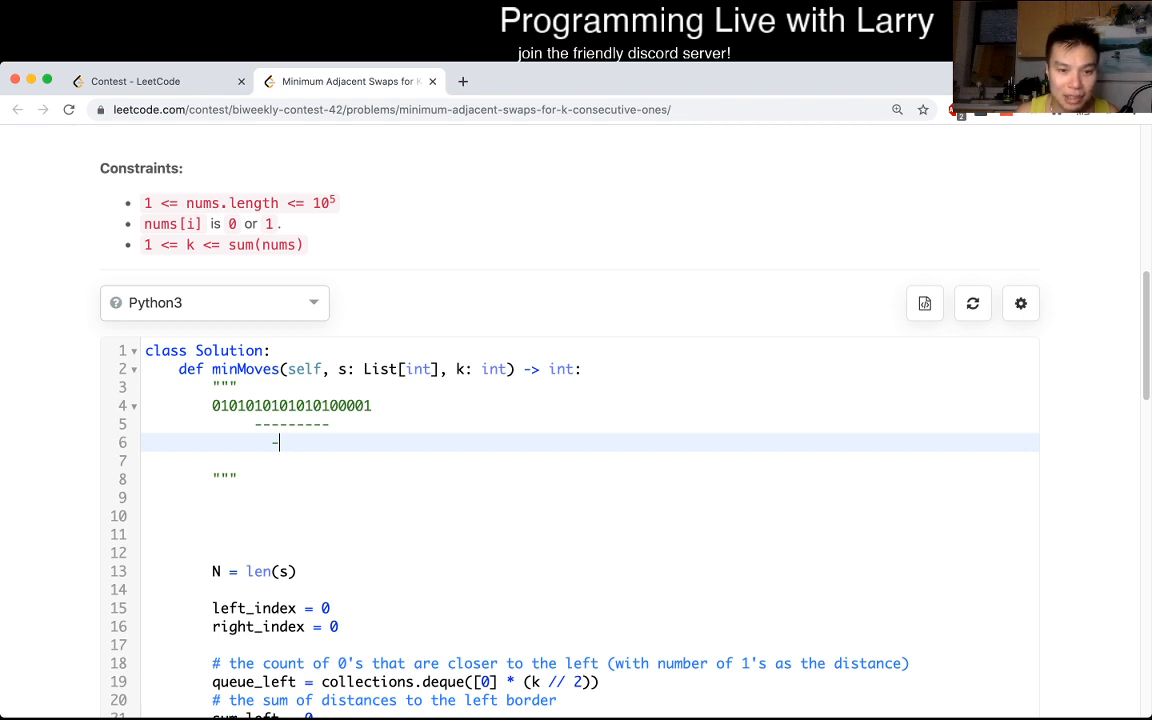
pyautogui.write('----------')
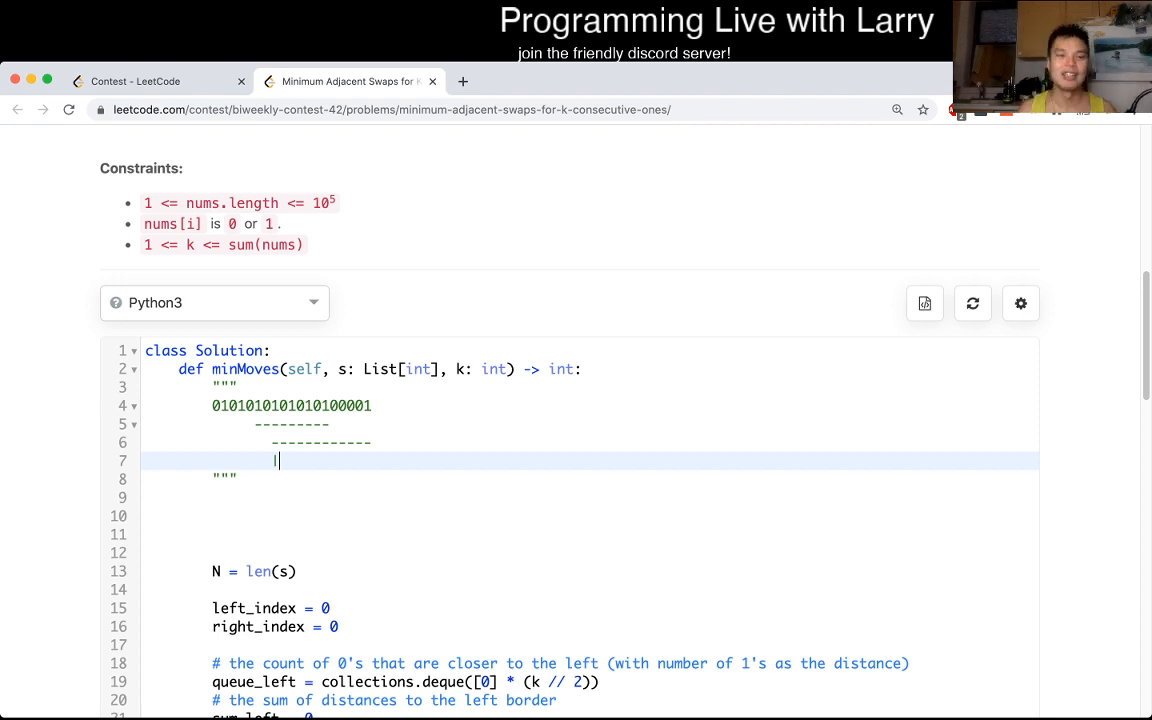
pyautogui.write('-----')
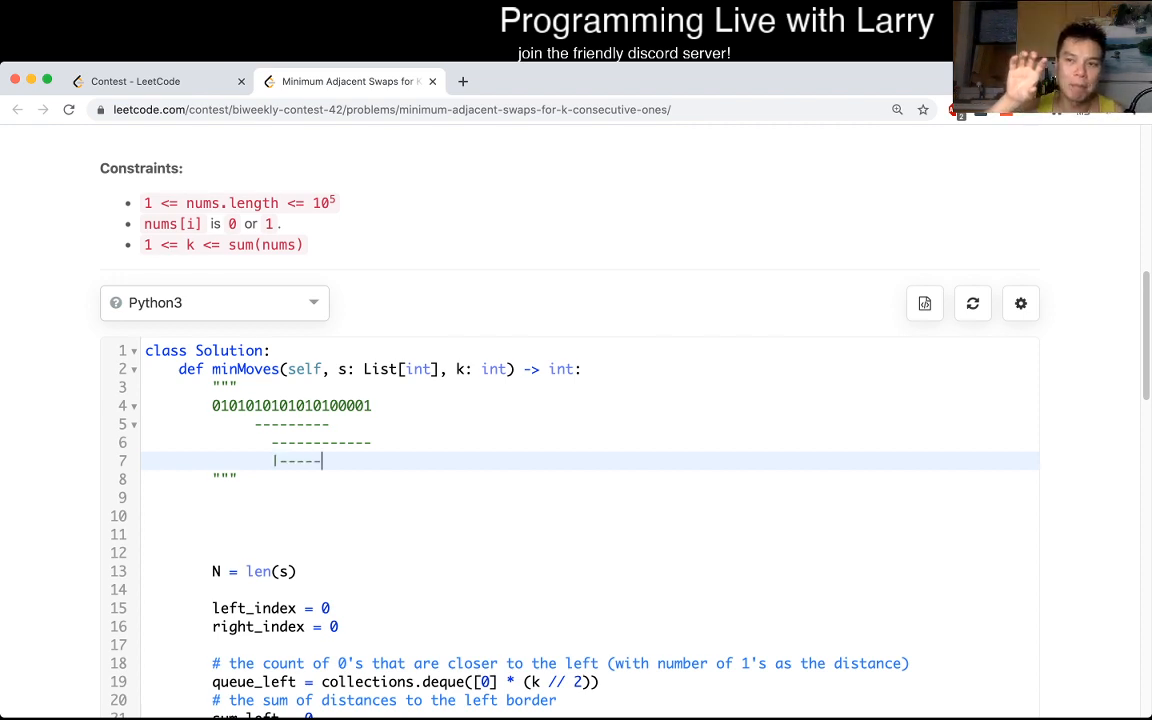
pyautogui.write('|')
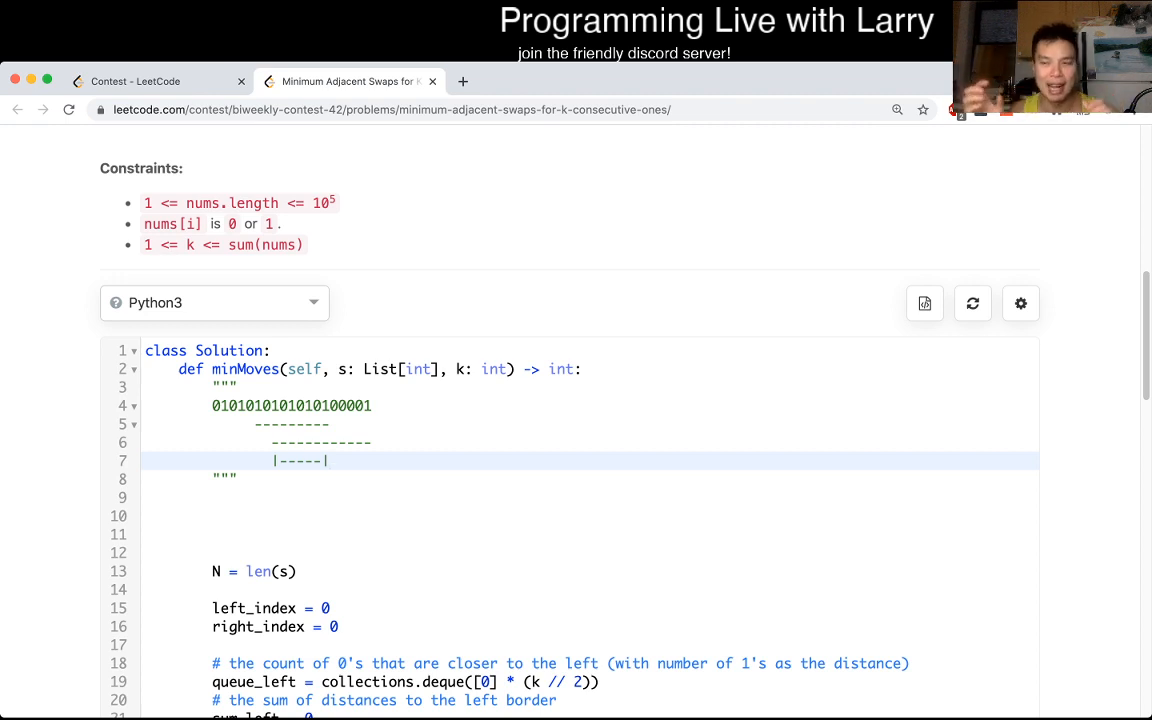
# Step: Add a ^ caret marker with a trimmed dashed row and edit a 0 into the binary string
pyautogui.click(330, 460)
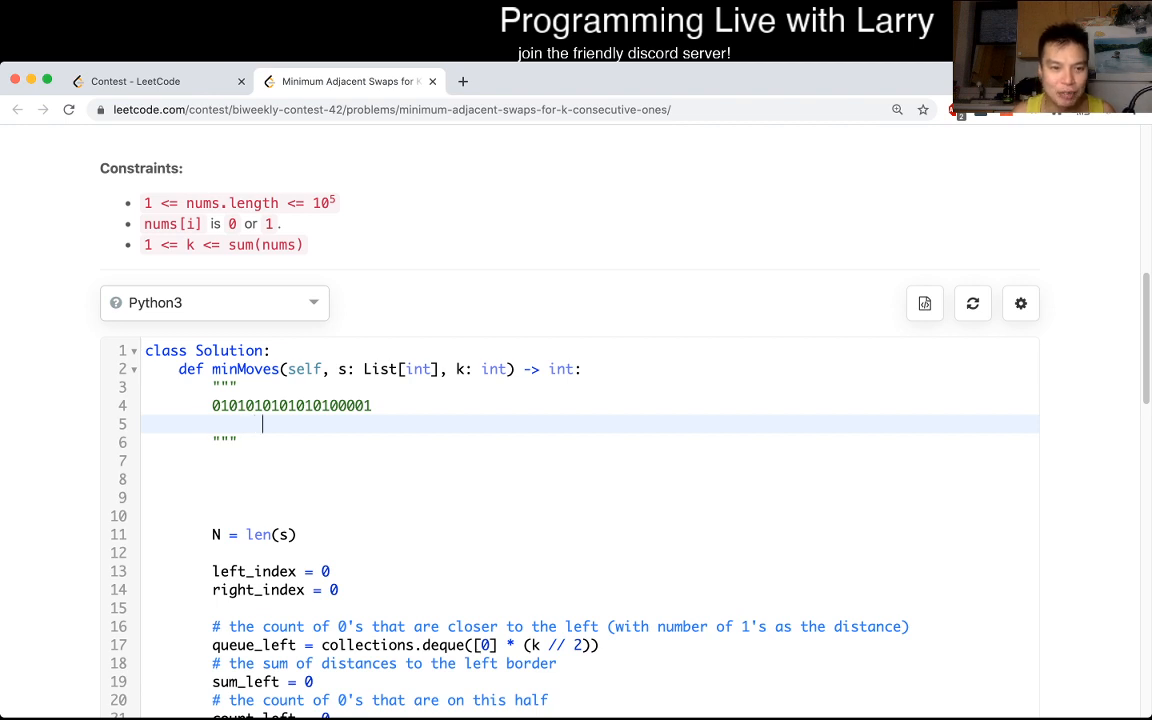
pyautogui.write('^')
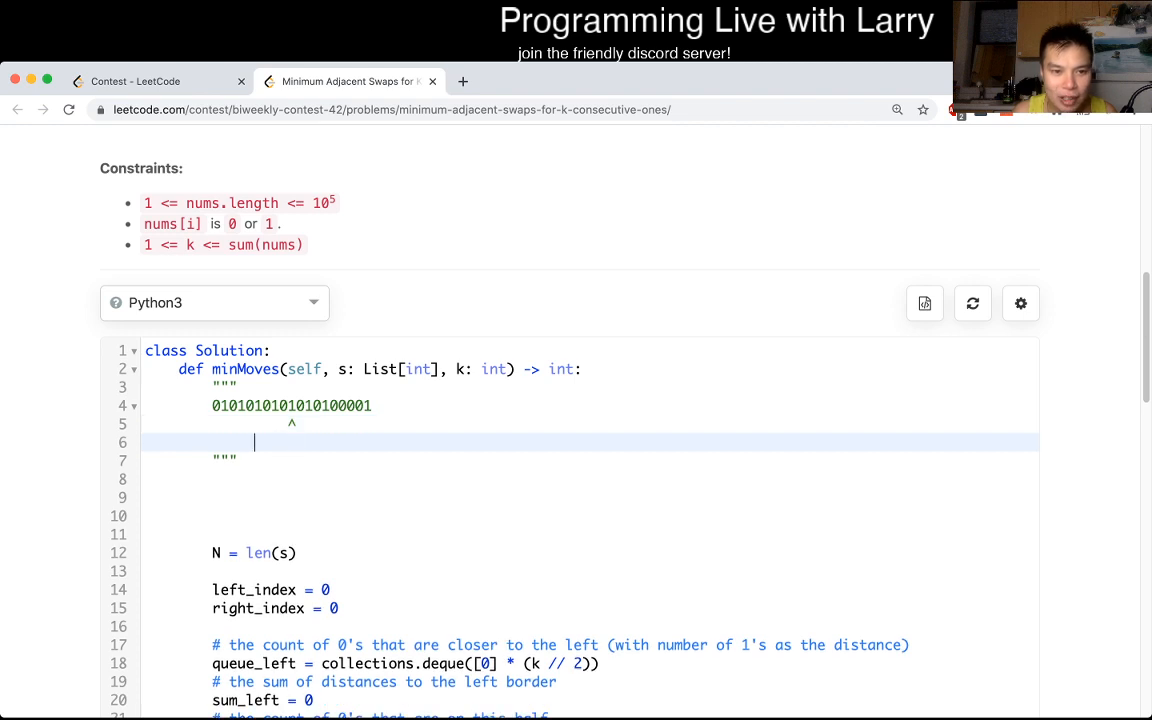
pyautogui.write('------')
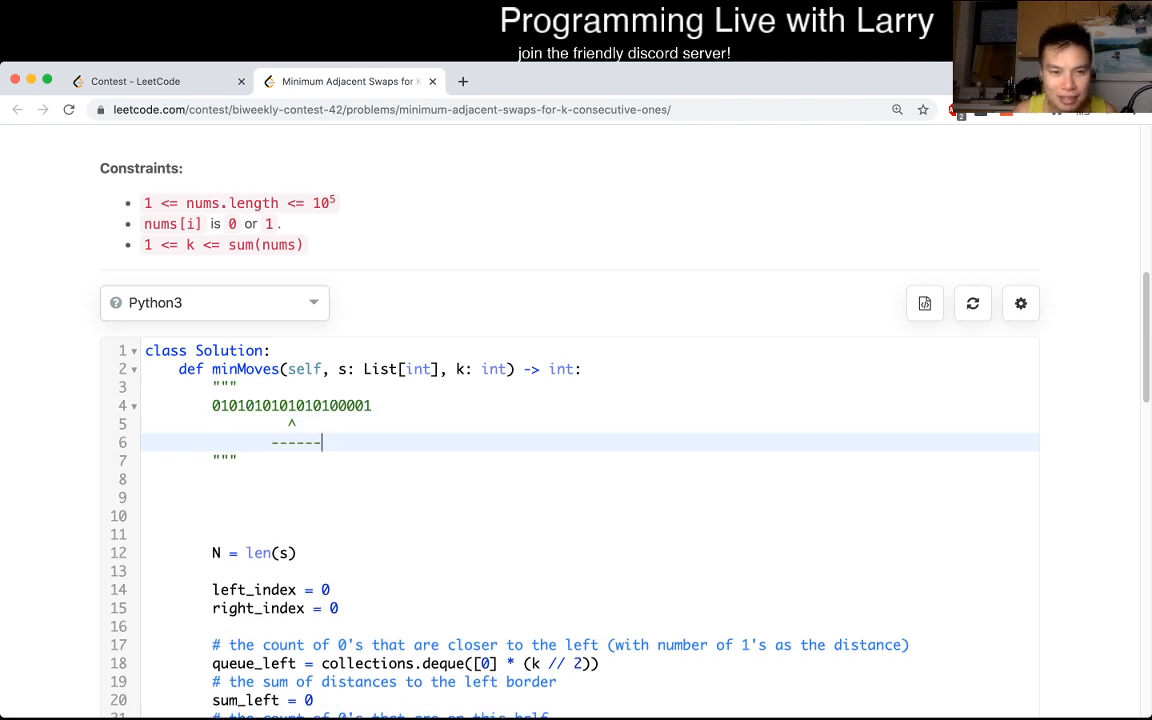
pyautogui.press('Backspace')
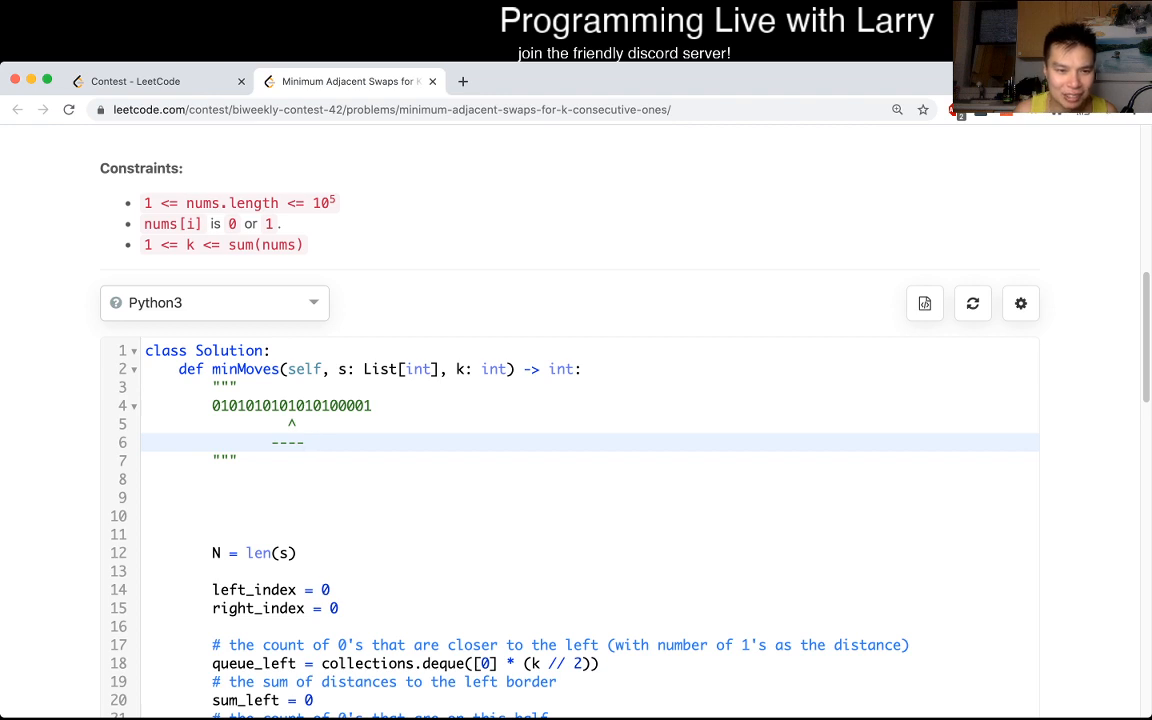
pyautogui.write('0')
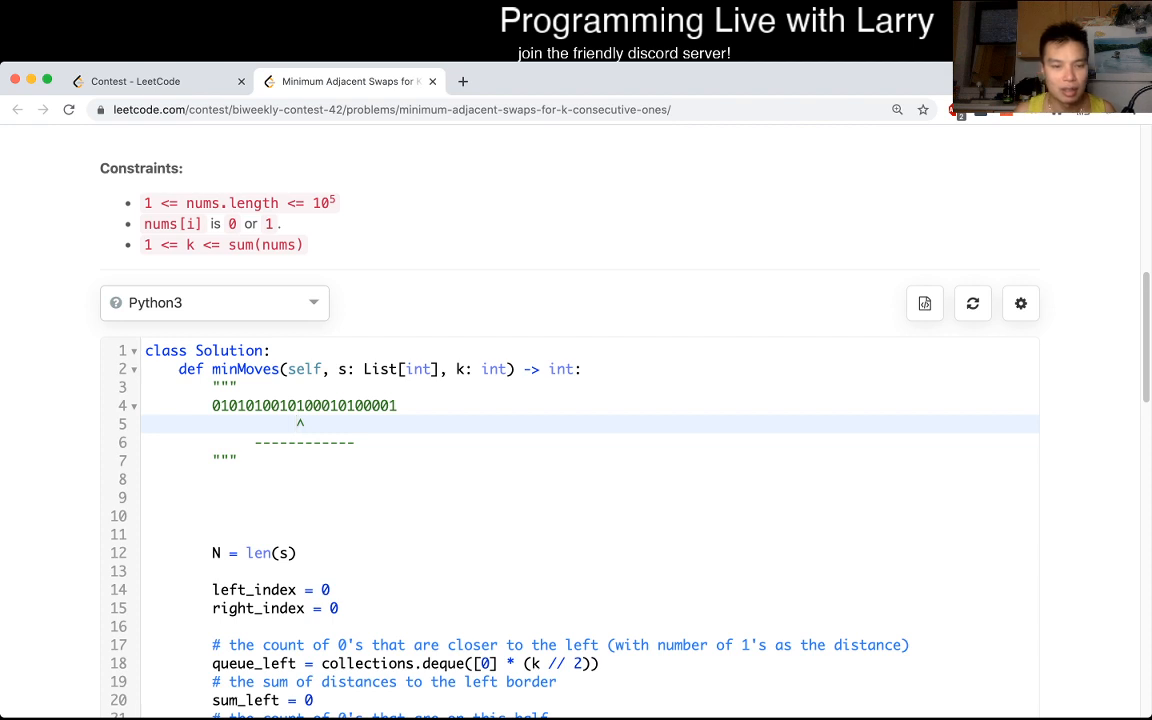
# Step: Reposition within the sketch to pick where the next line of the drawing goes
pyautogui.click(354, 442)
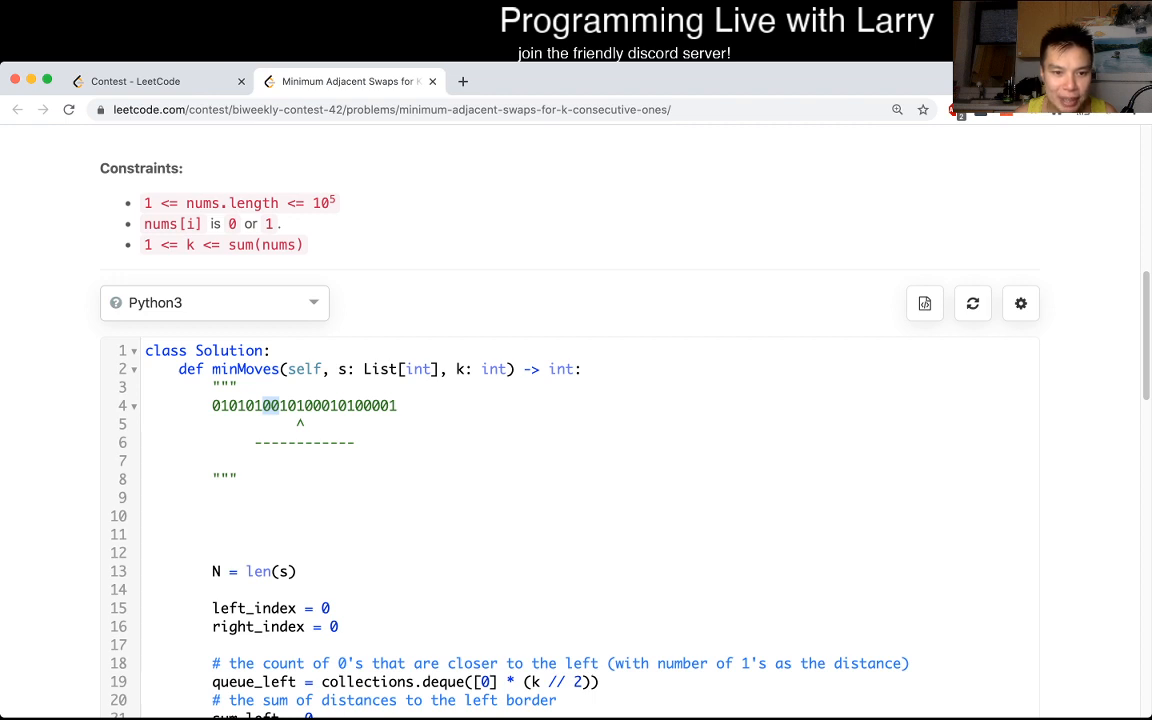
pyautogui.click(296, 424)
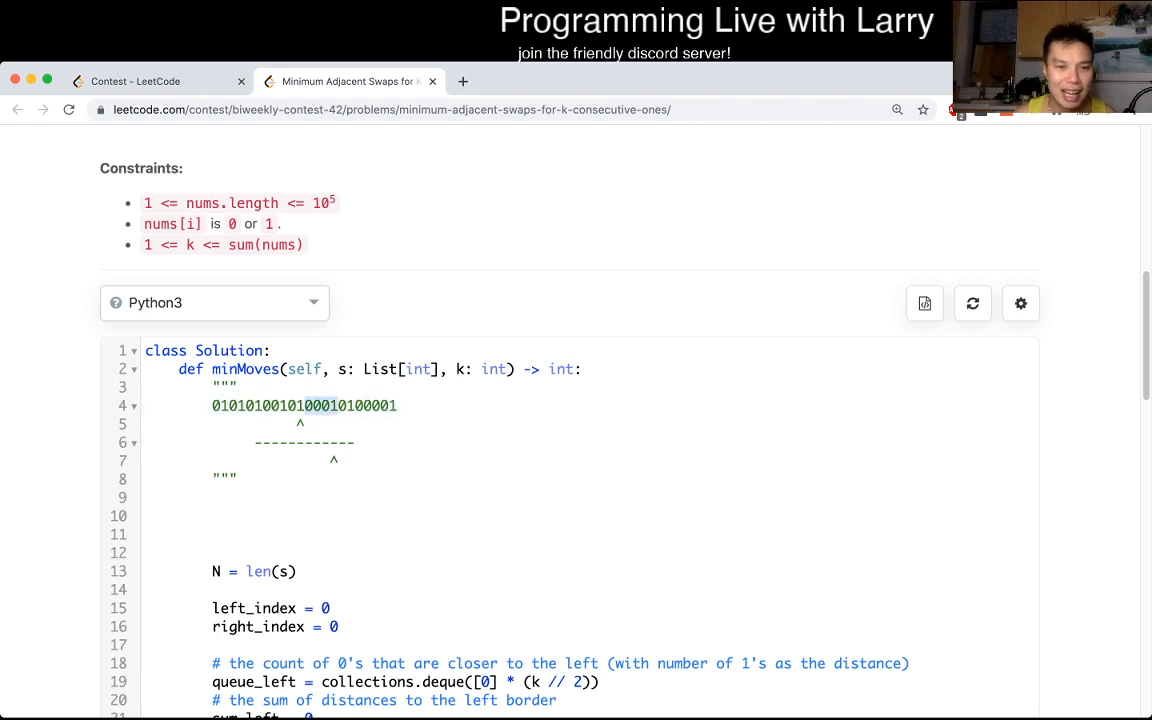
# Step: Add a [2,1] bracketed count annotation beneath the first dashed window
pyautogui.click(300, 424)
pyautogui.write('--------------')
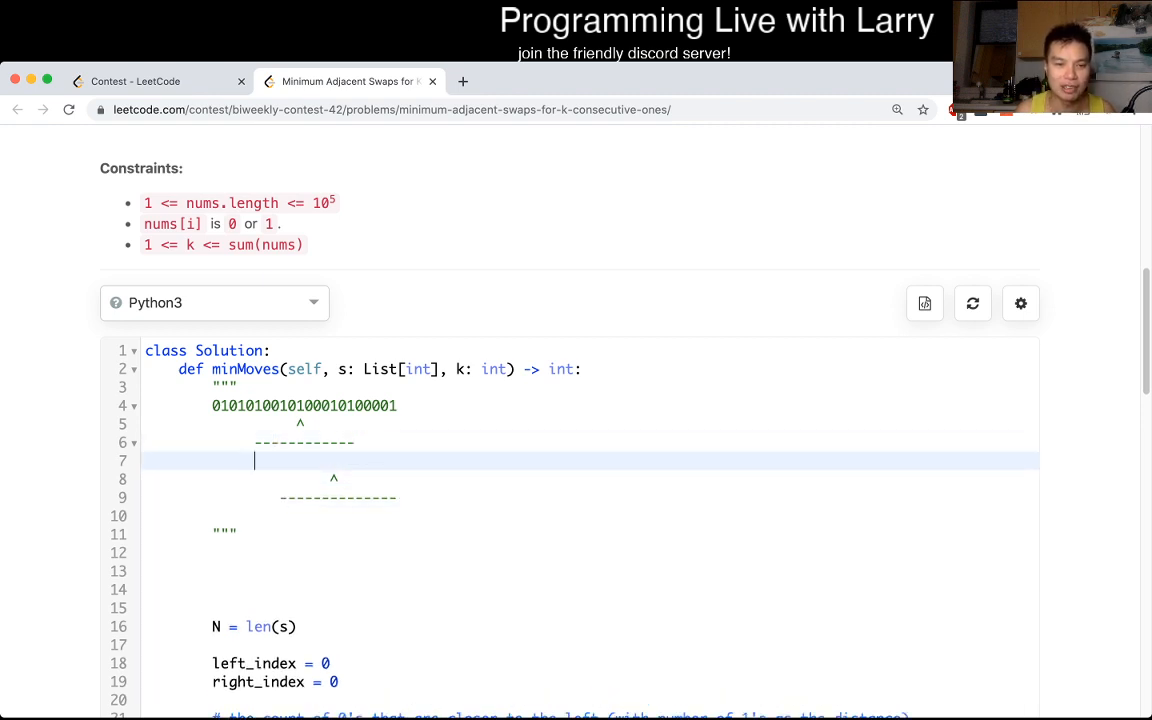
pyautogui.write('[2,1]')
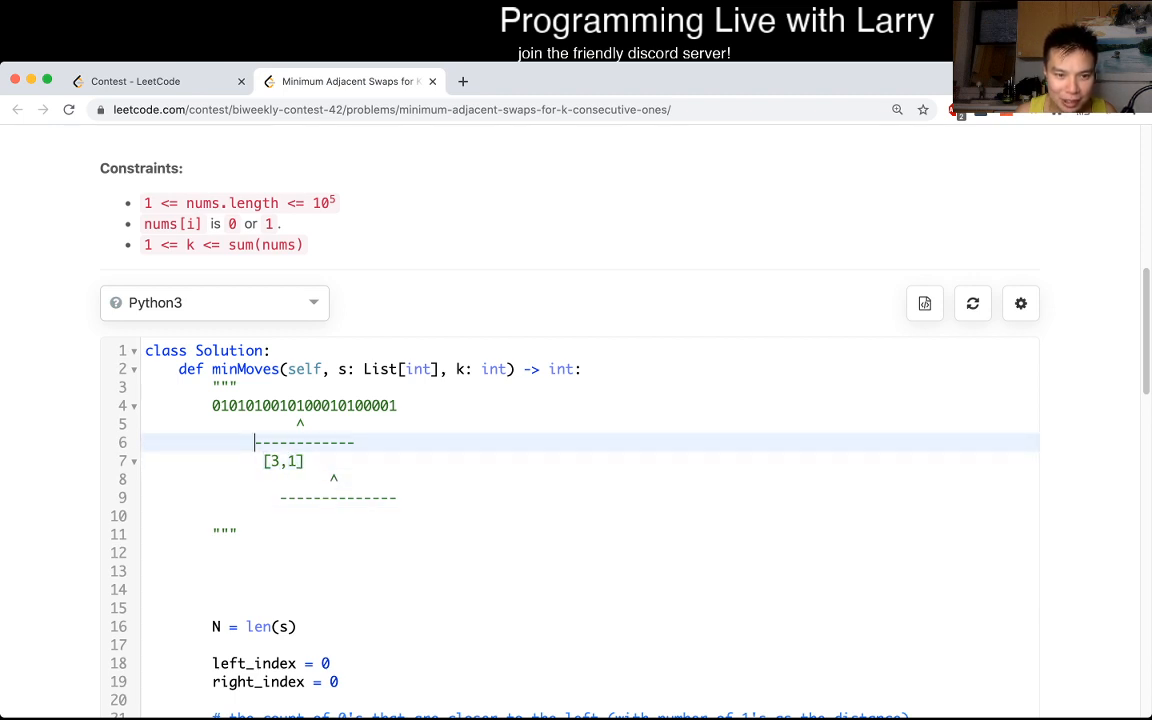
# Step: Label the carets with bracketed counts: [2,1] and [3,1] by the upper, [1,3] and [1,4] by the lower
pyautogui.write('[2,1]')
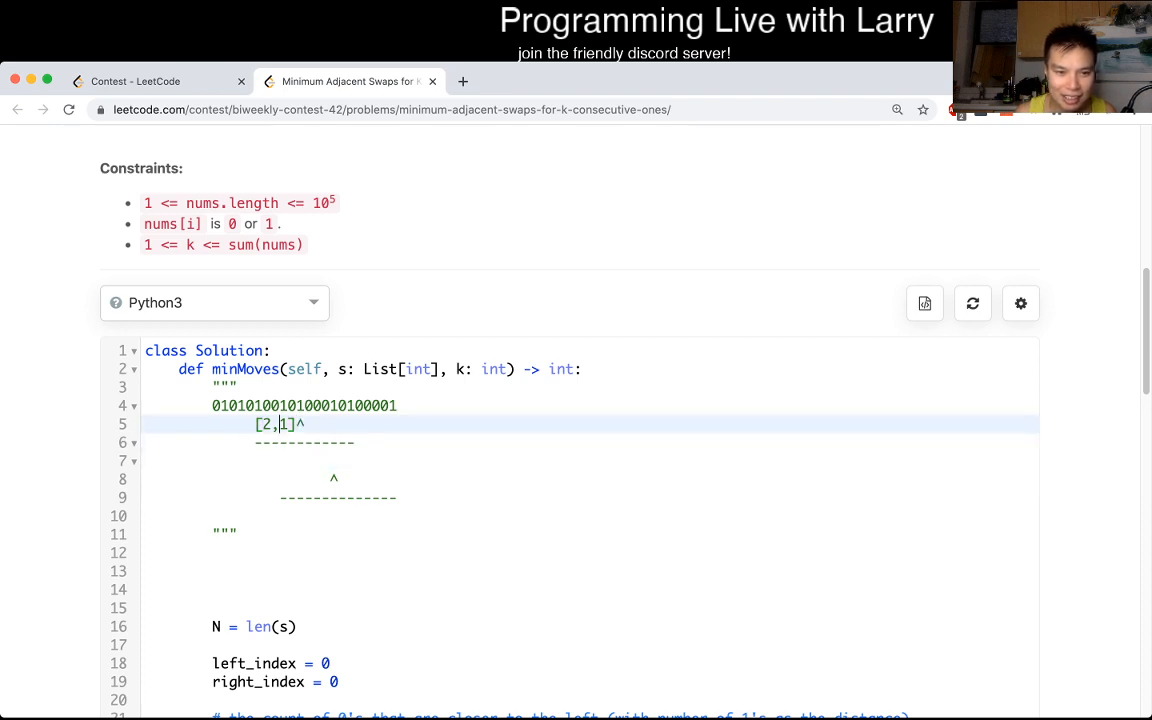
pyautogui.write('[3,1]')
pyautogui.click(590, 478)
pyautogui.write('[1,3')
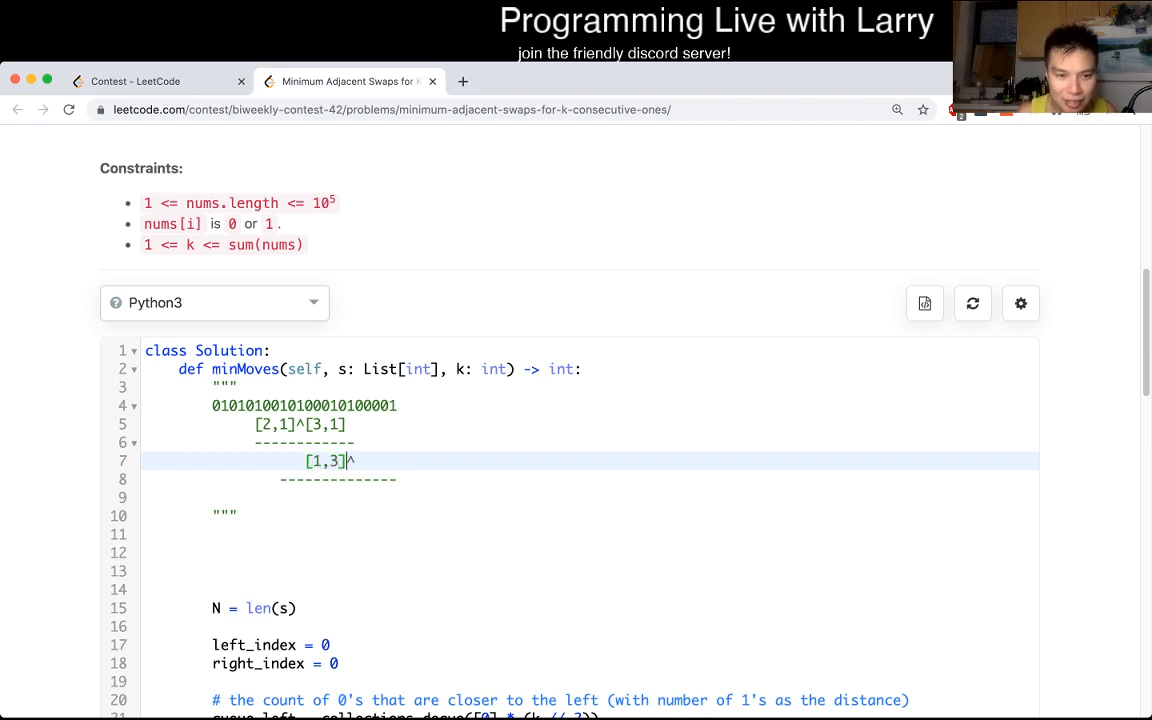
pyautogui.write('[]')
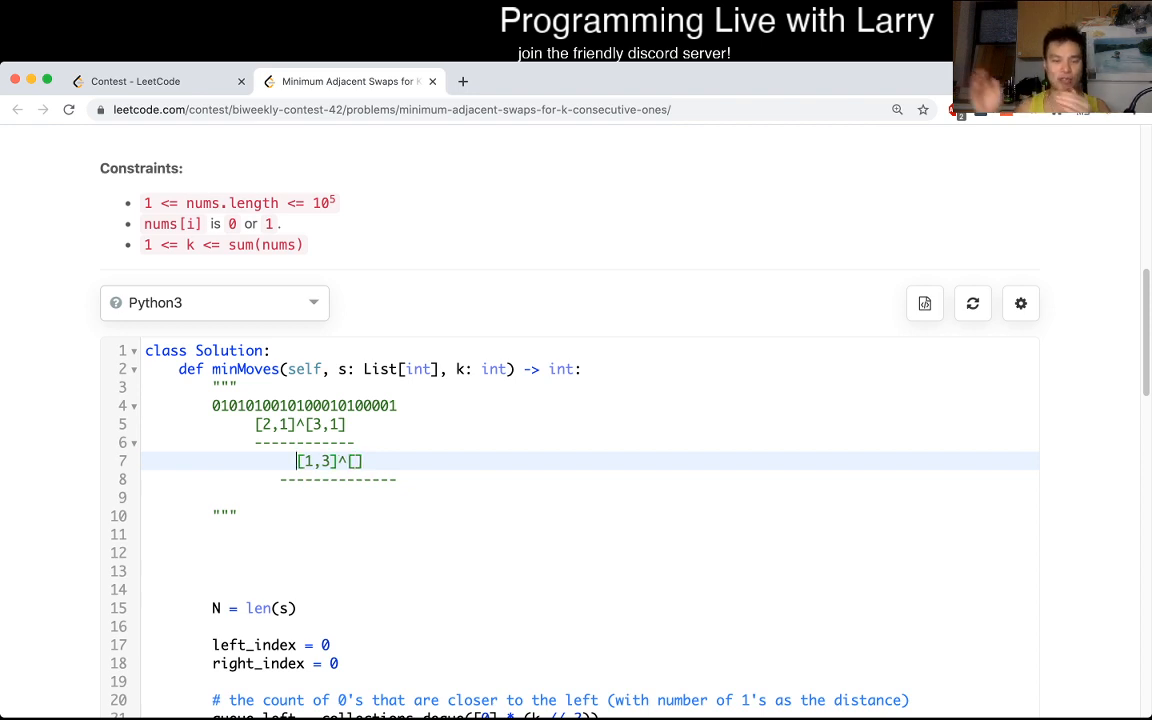
pyautogui.write('[1,4]')
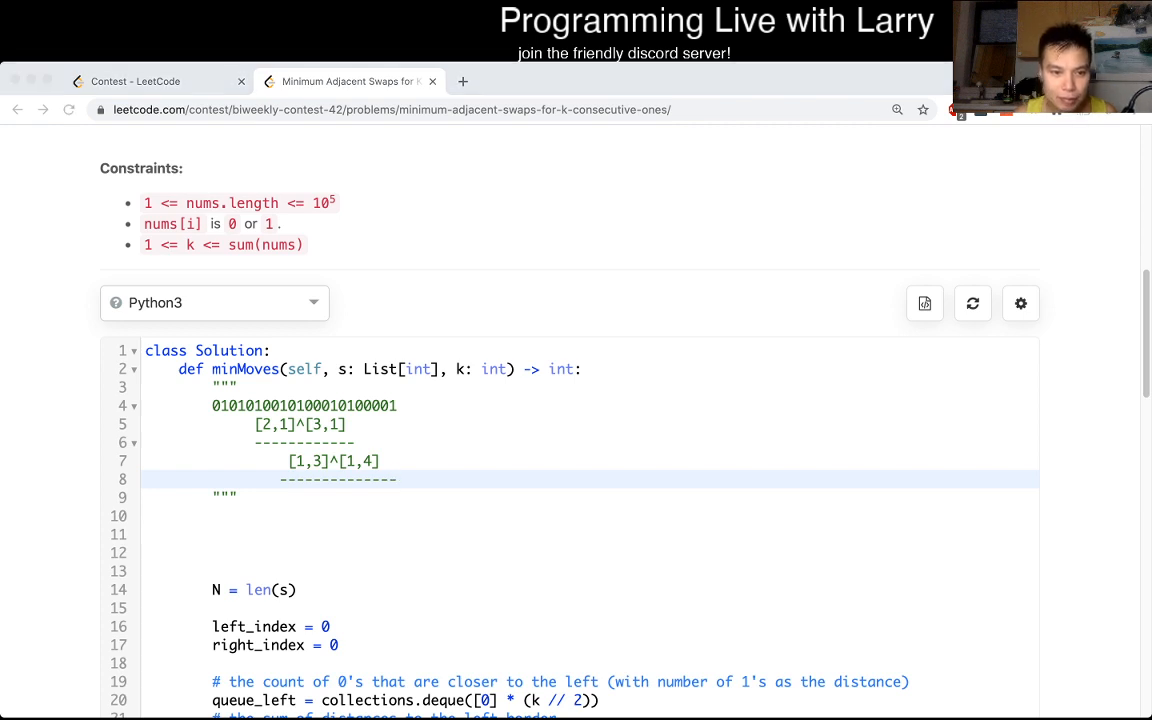
pyautogui.scroll(-3)
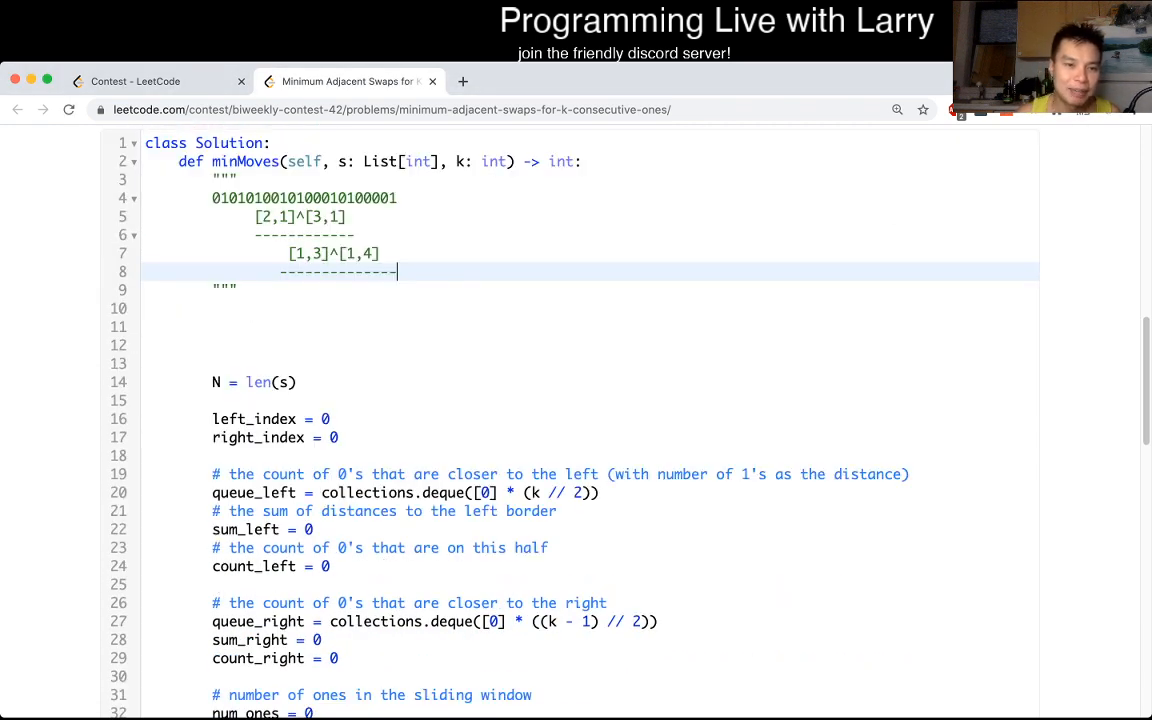
pyautogui.scroll(-3)
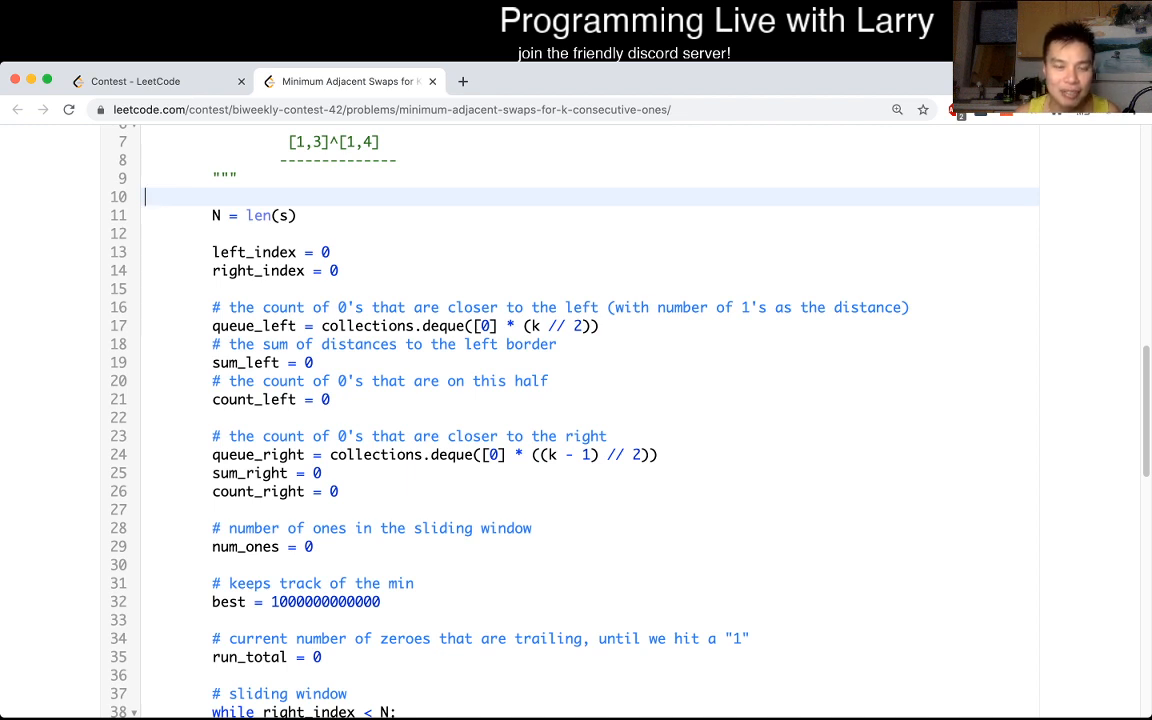
pyautogui.moveTo(228, 308); pyautogui.dragTo(590, 308)
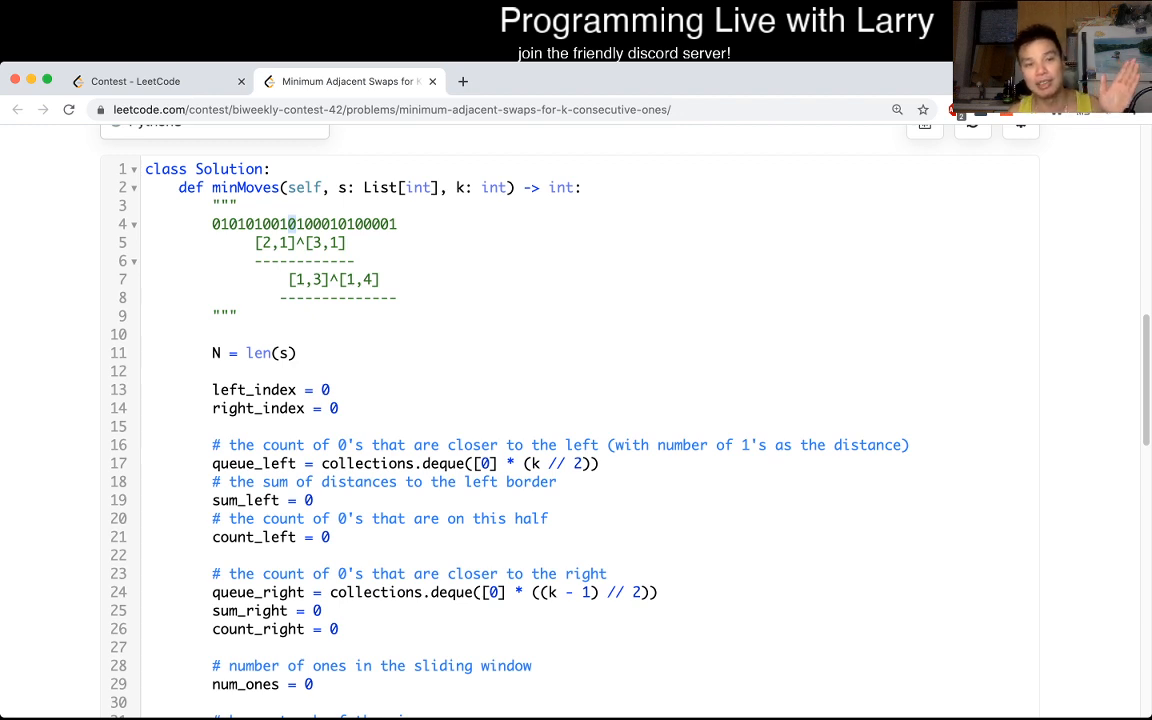
pyautogui.click(280, 224)
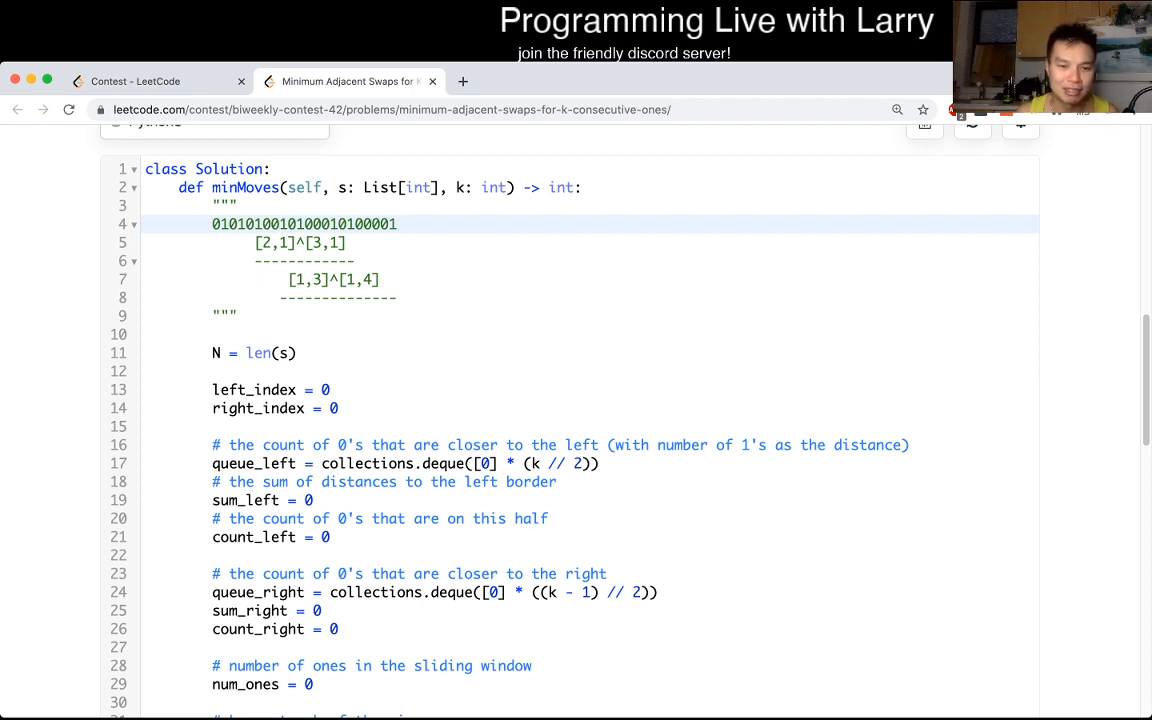
pyautogui.click(312, 500)
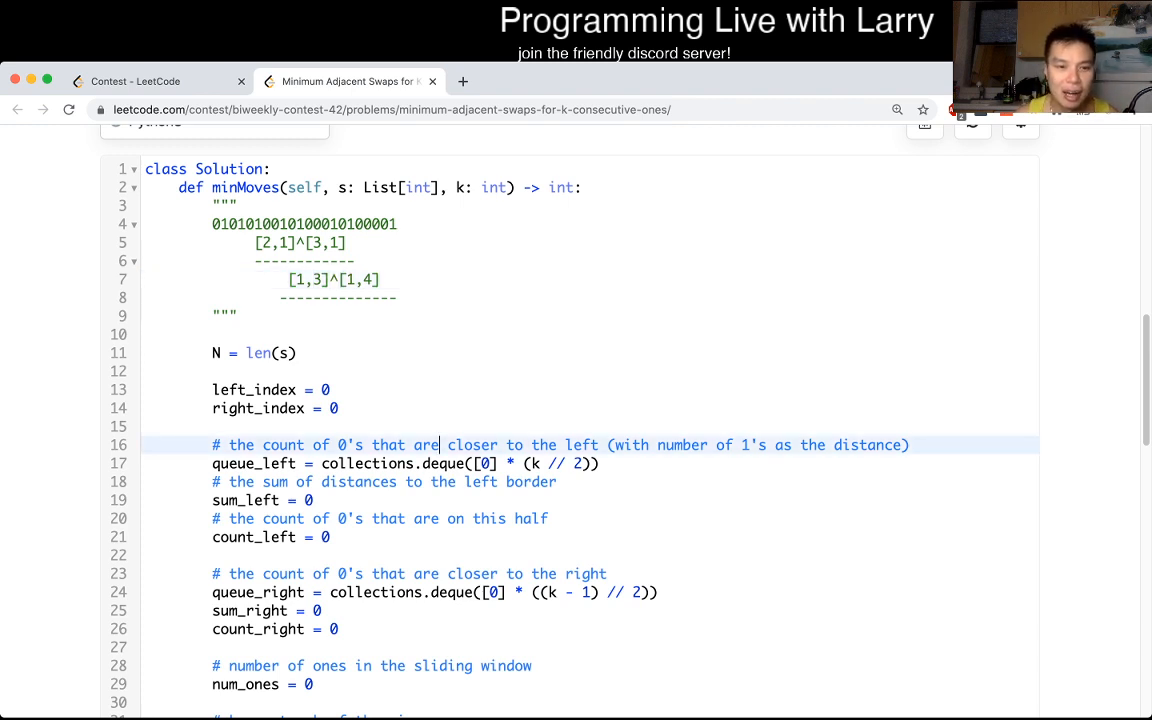
pyautogui.scroll(-3)
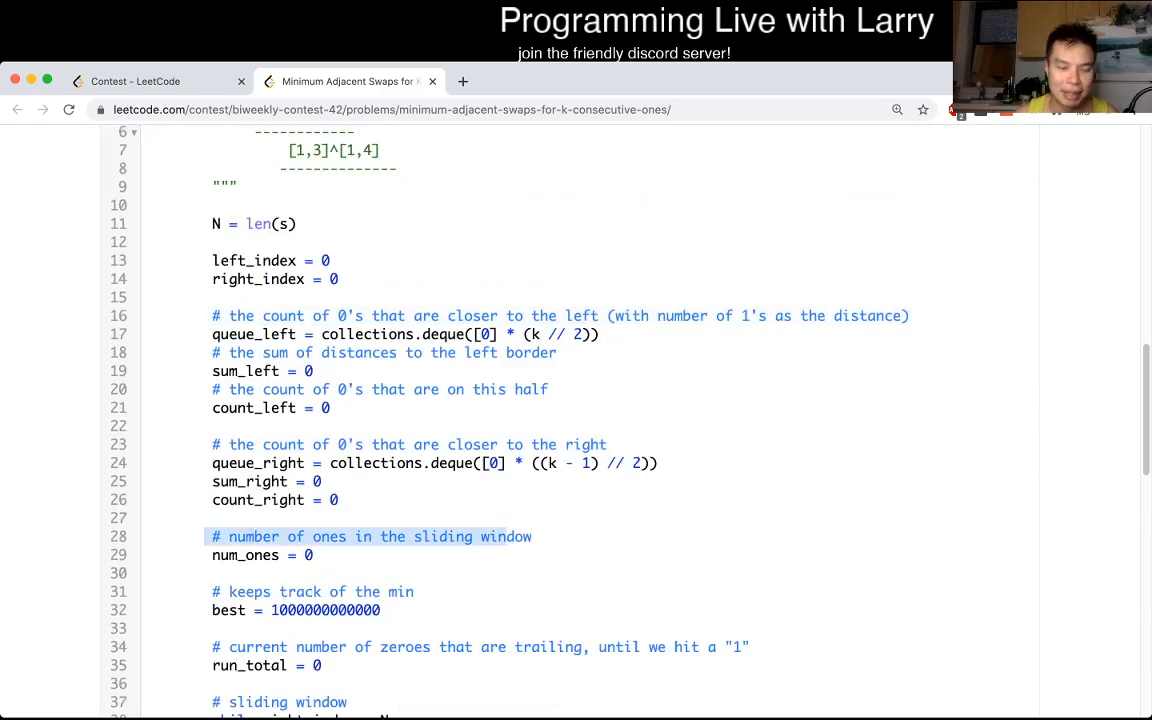
pyautogui.scroll(-3)
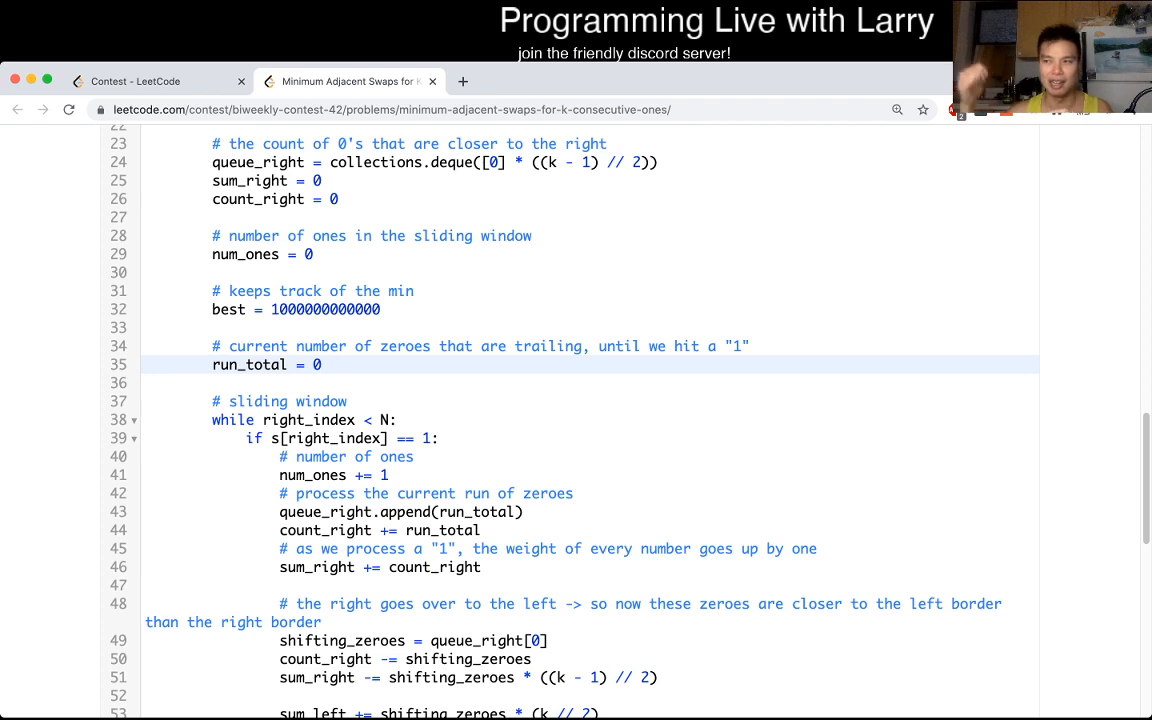
pyautogui.click(322, 364)
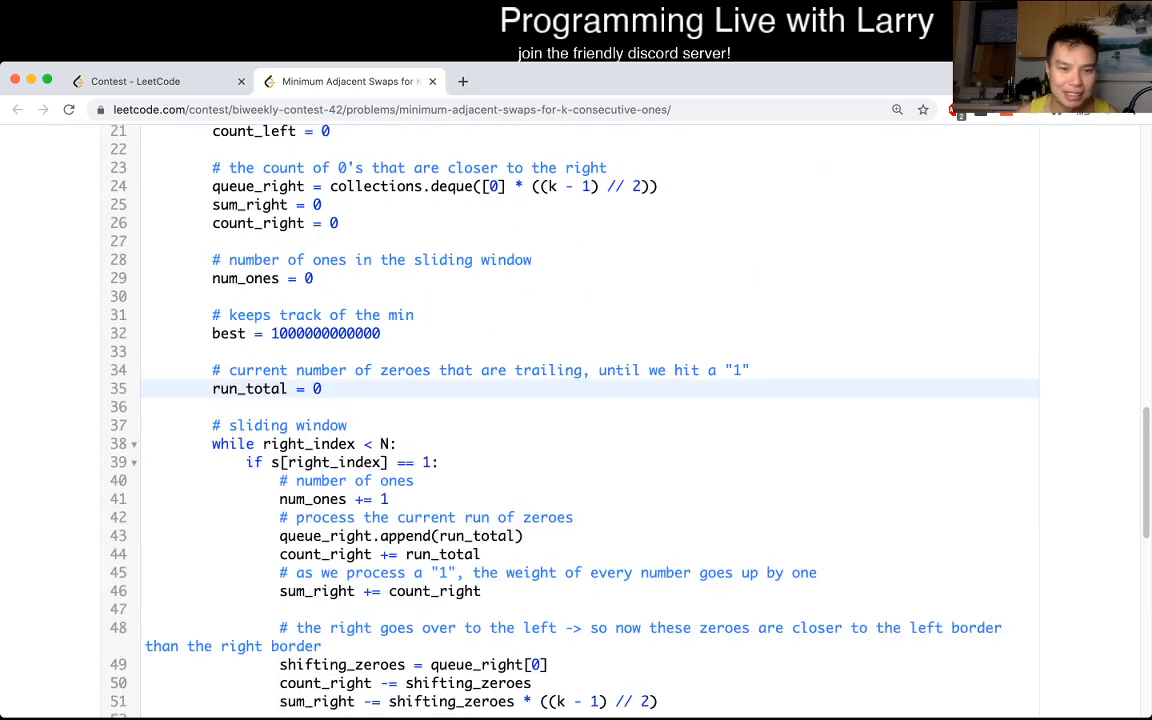
pyautogui.scroll(-3)
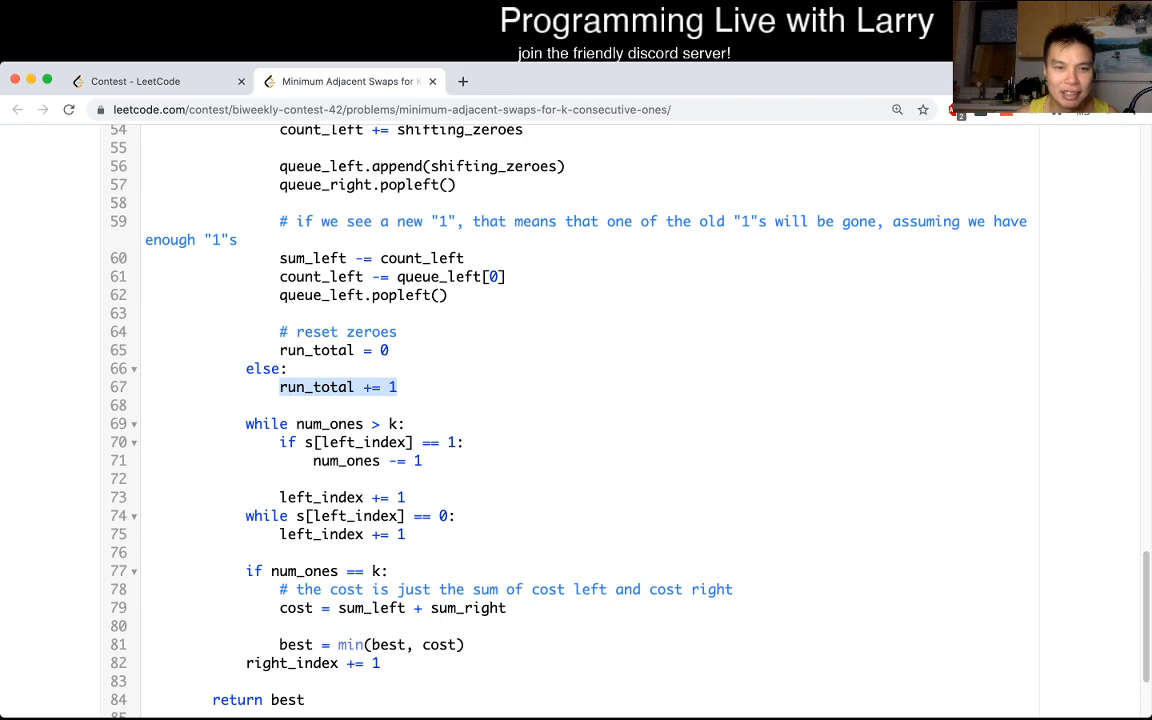
pyautogui.scroll(3)
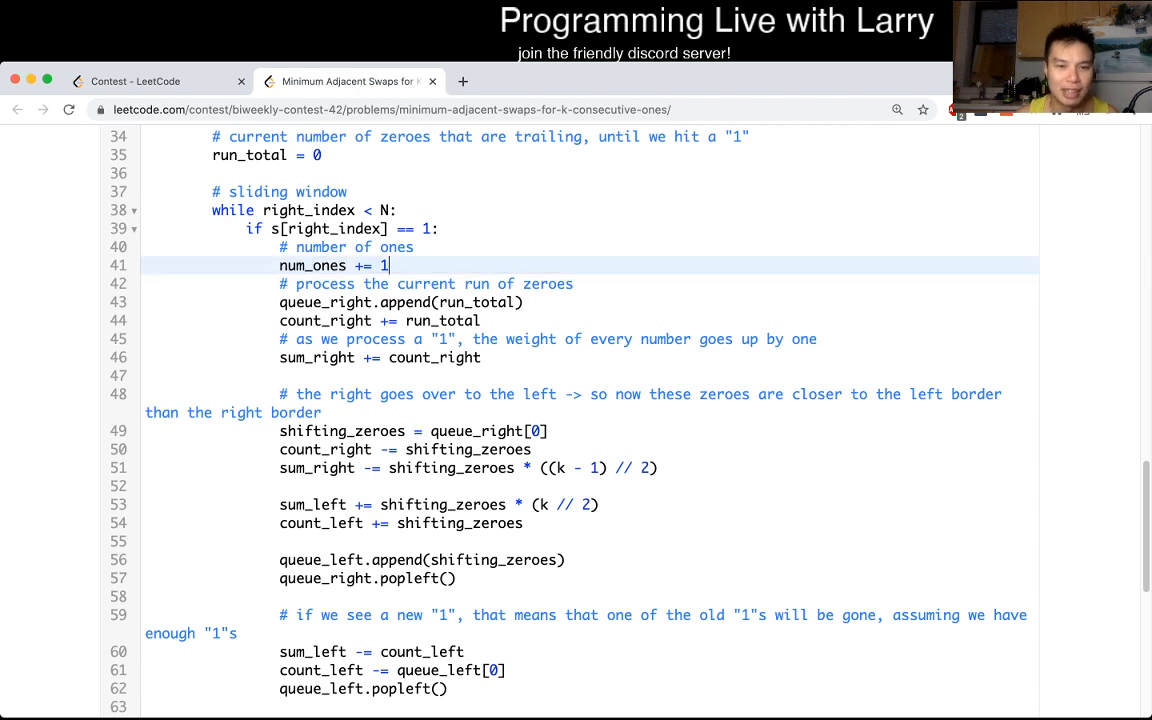
pyautogui.scroll(-3)
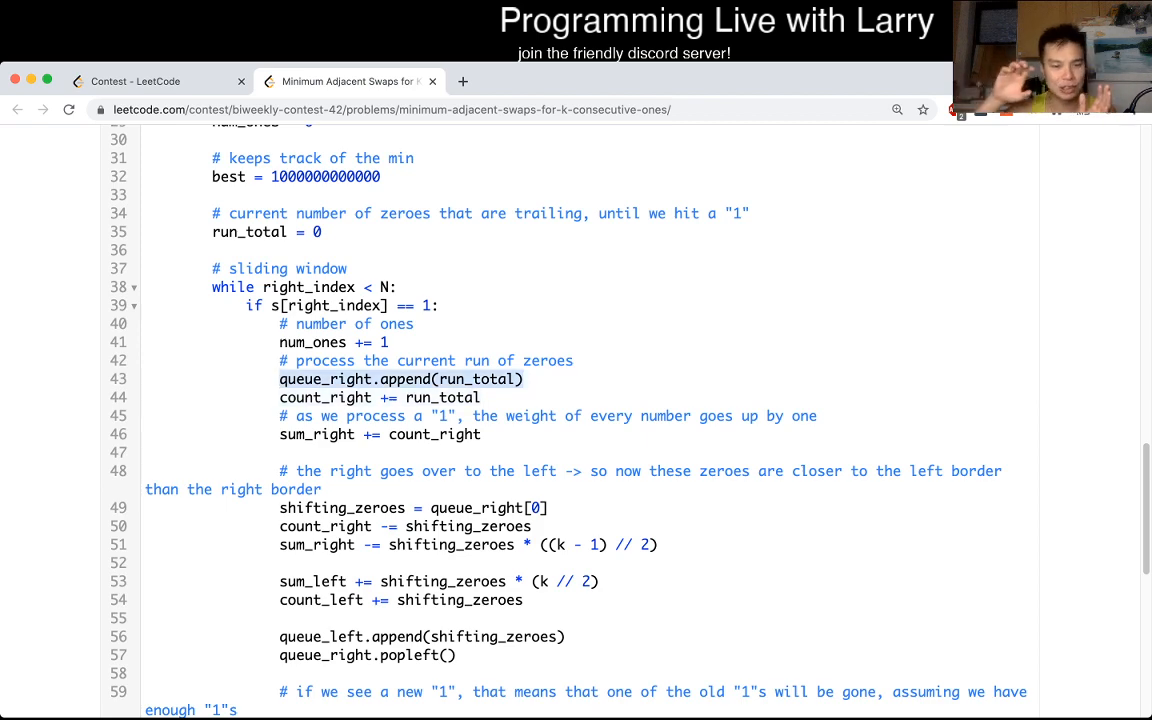
pyautogui.scroll(-3)
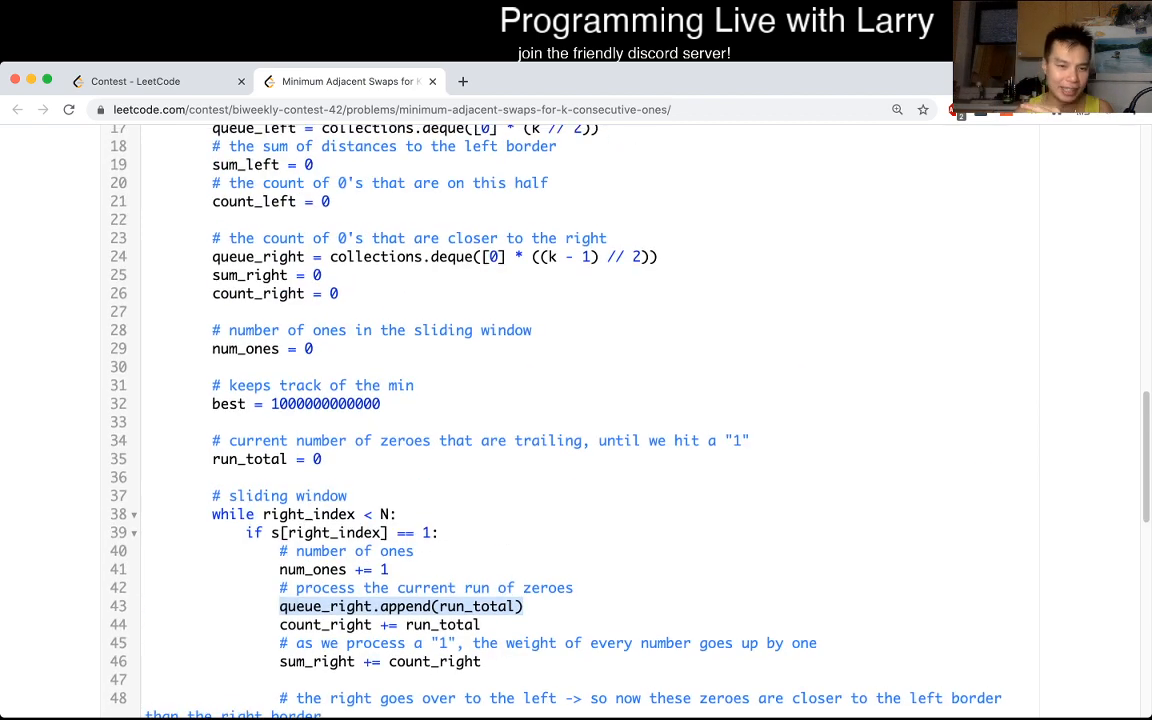
pyautogui.scroll(-3)
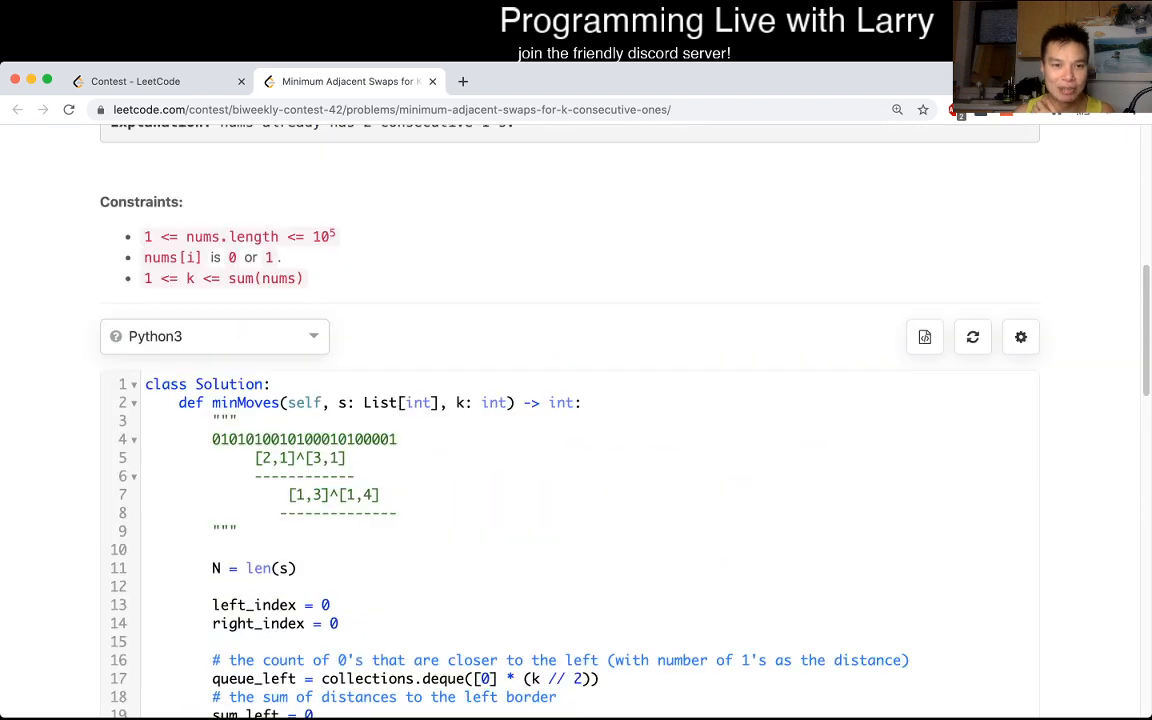
pyautogui.scroll(-3)
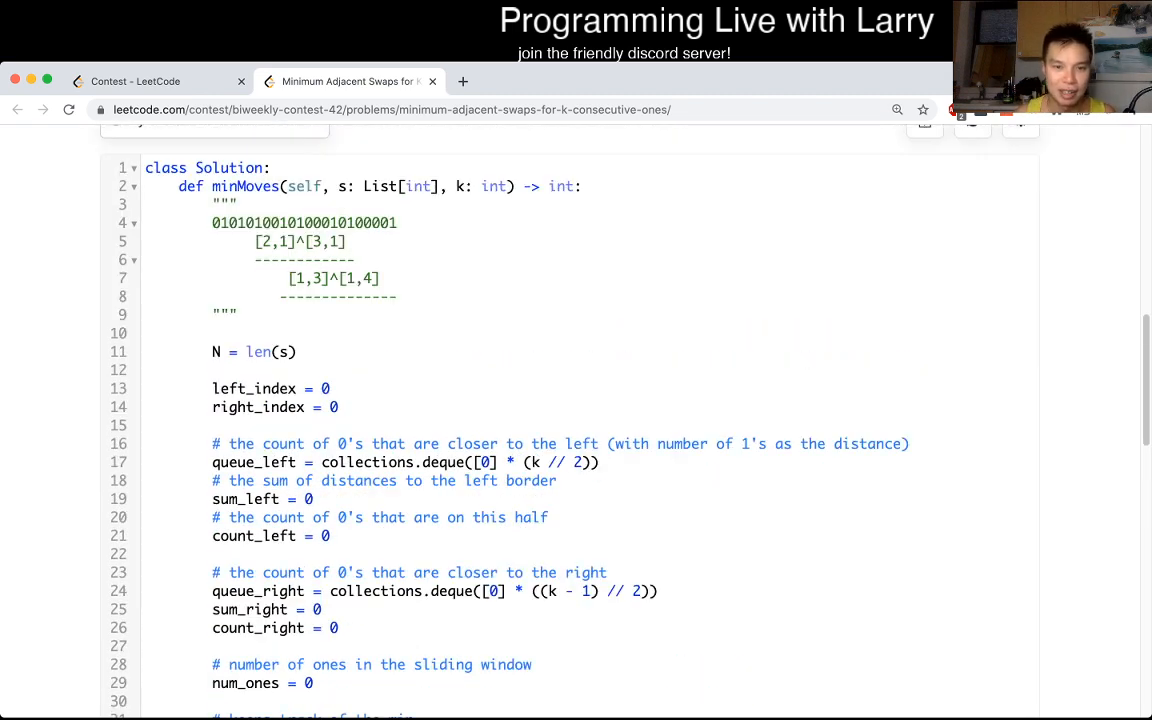
pyautogui.scroll(-3)
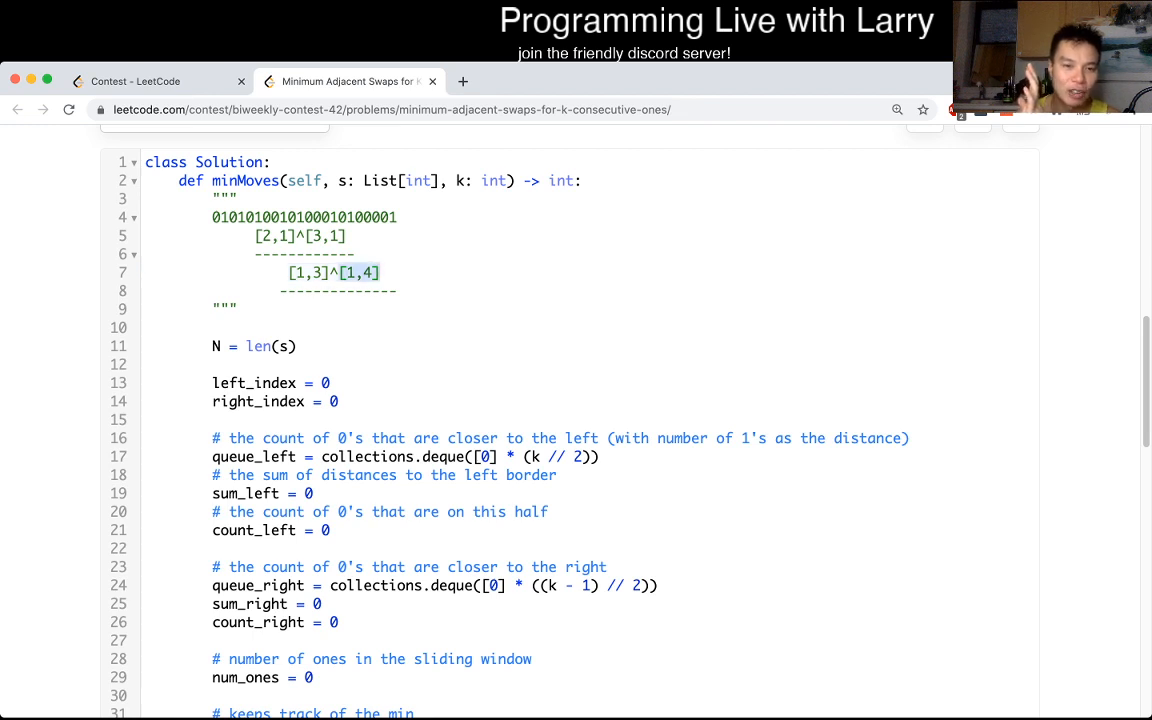
pyautogui.click(378, 272)
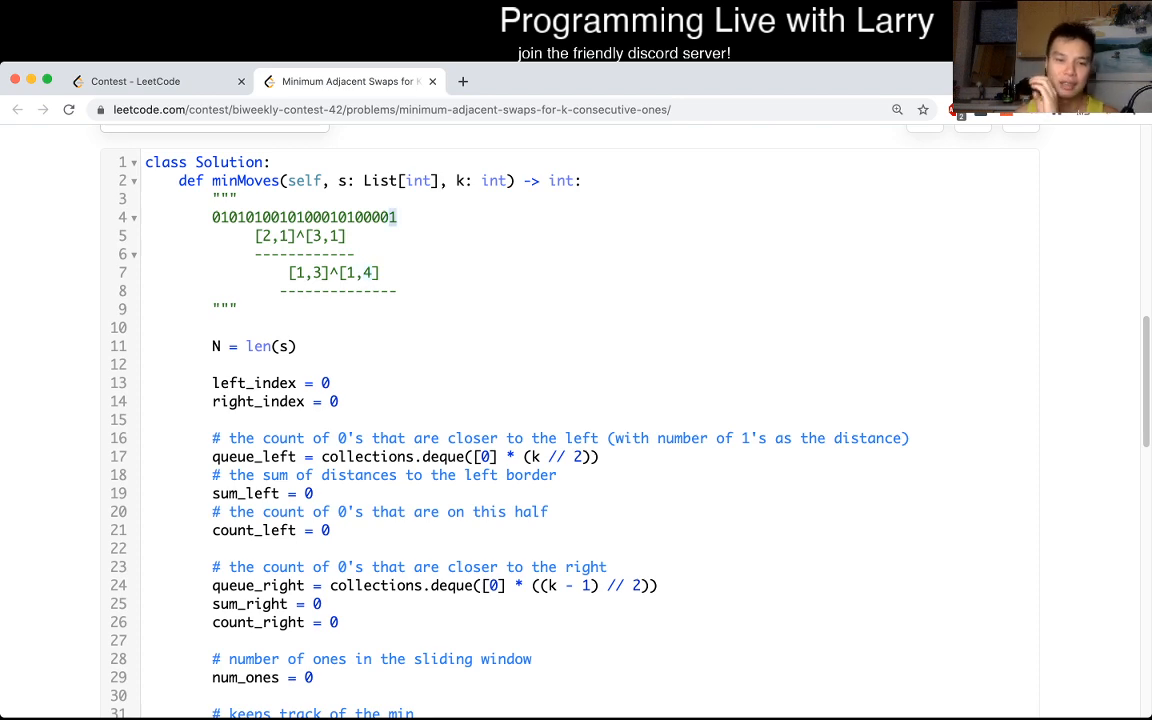
pyautogui.scroll(-3)
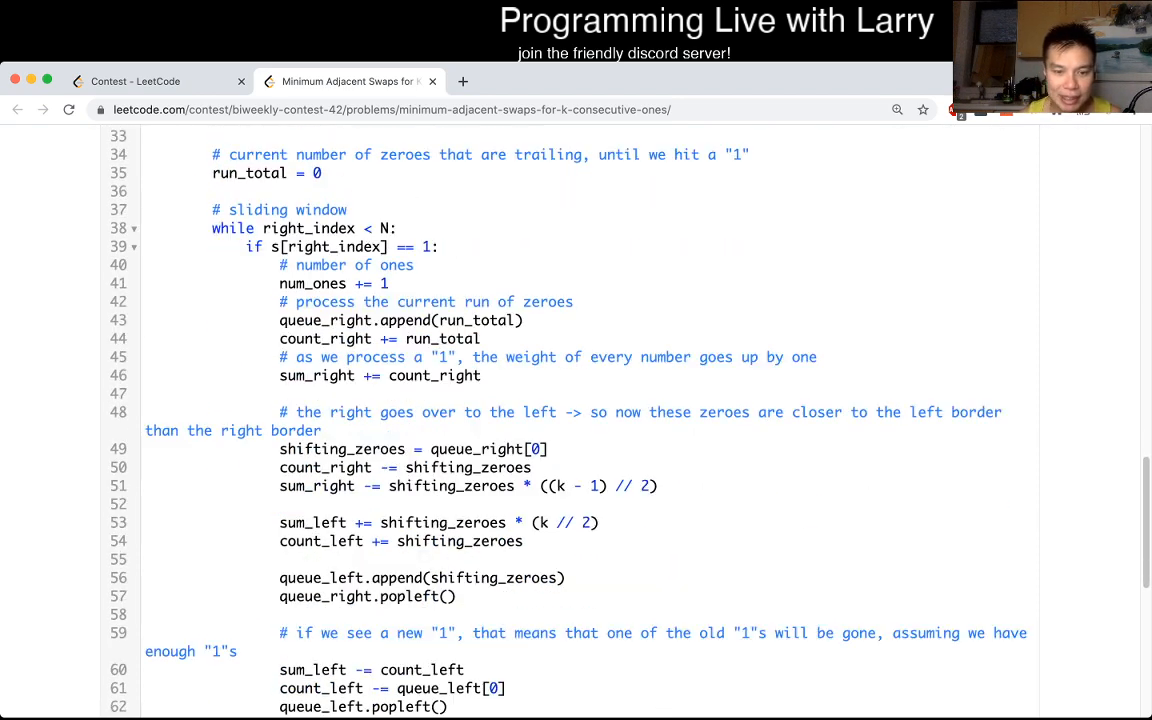
pyautogui.scroll(-3)
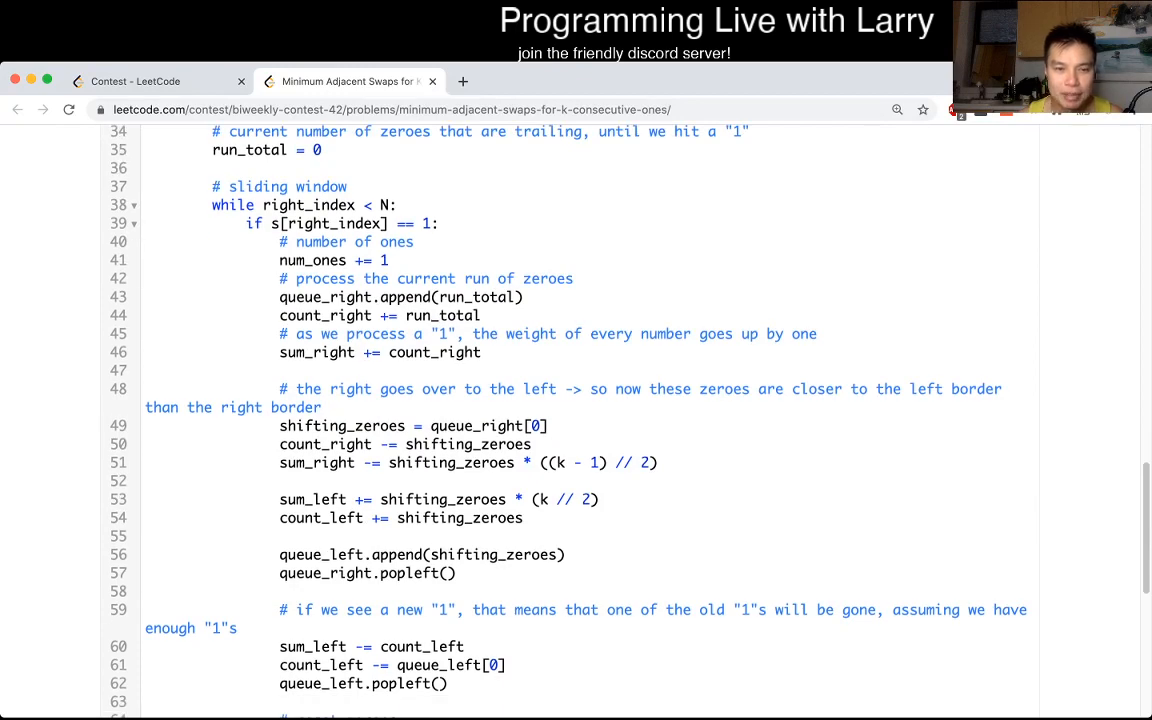
pyautogui.scroll(-3)
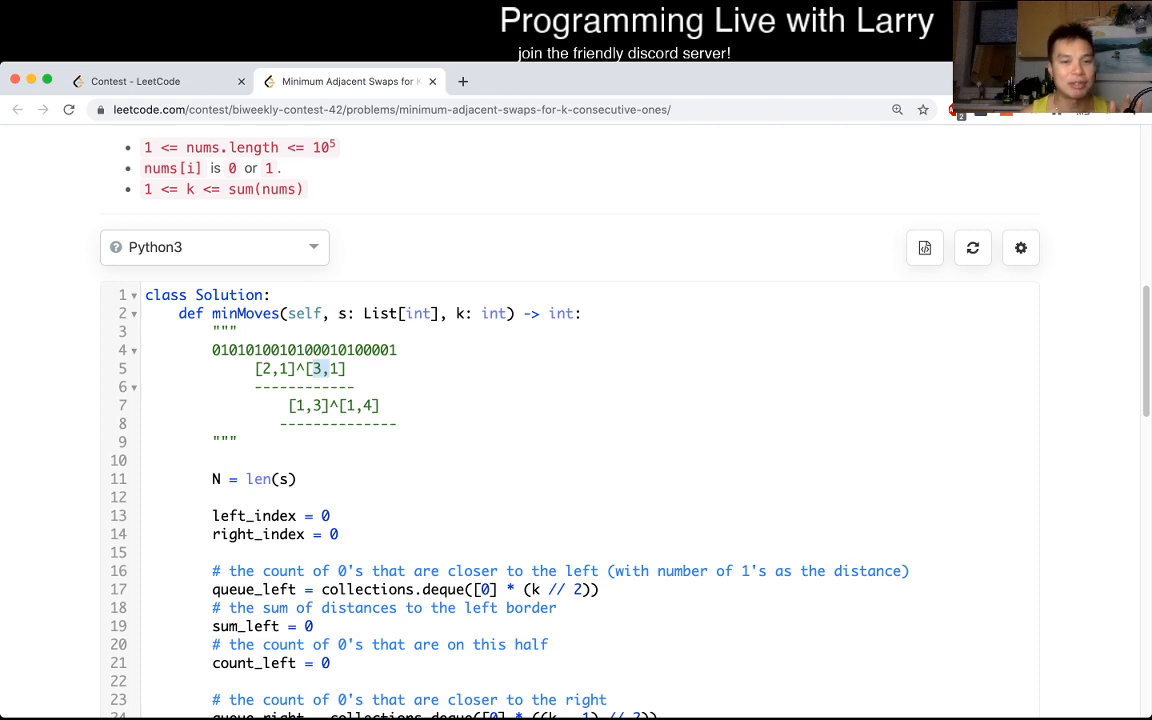
pyautogui.click(334, 404)
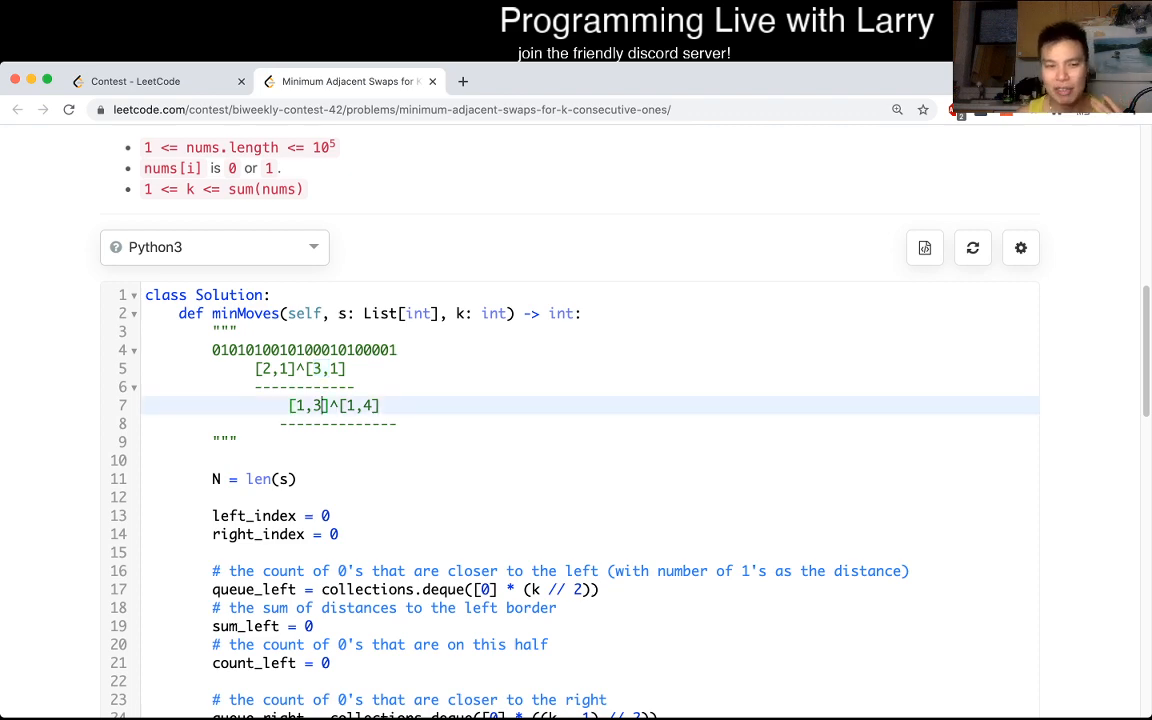
pyautogui.scroll(-3)
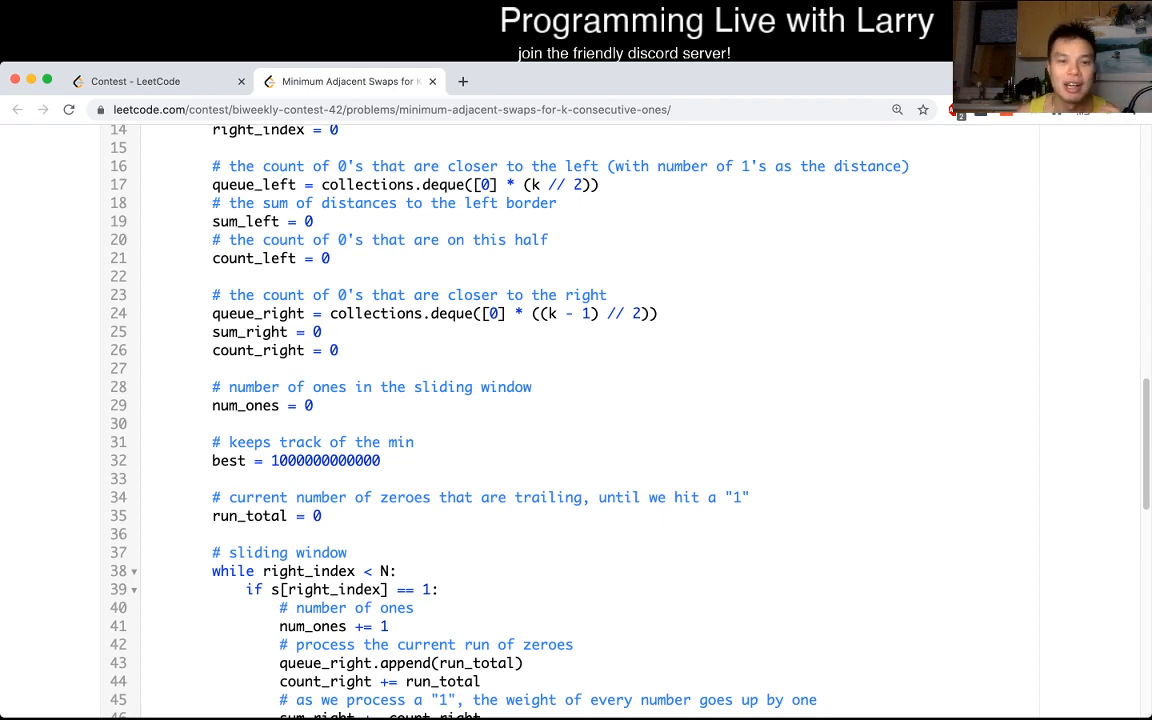
pyautogui.scroll(-3)
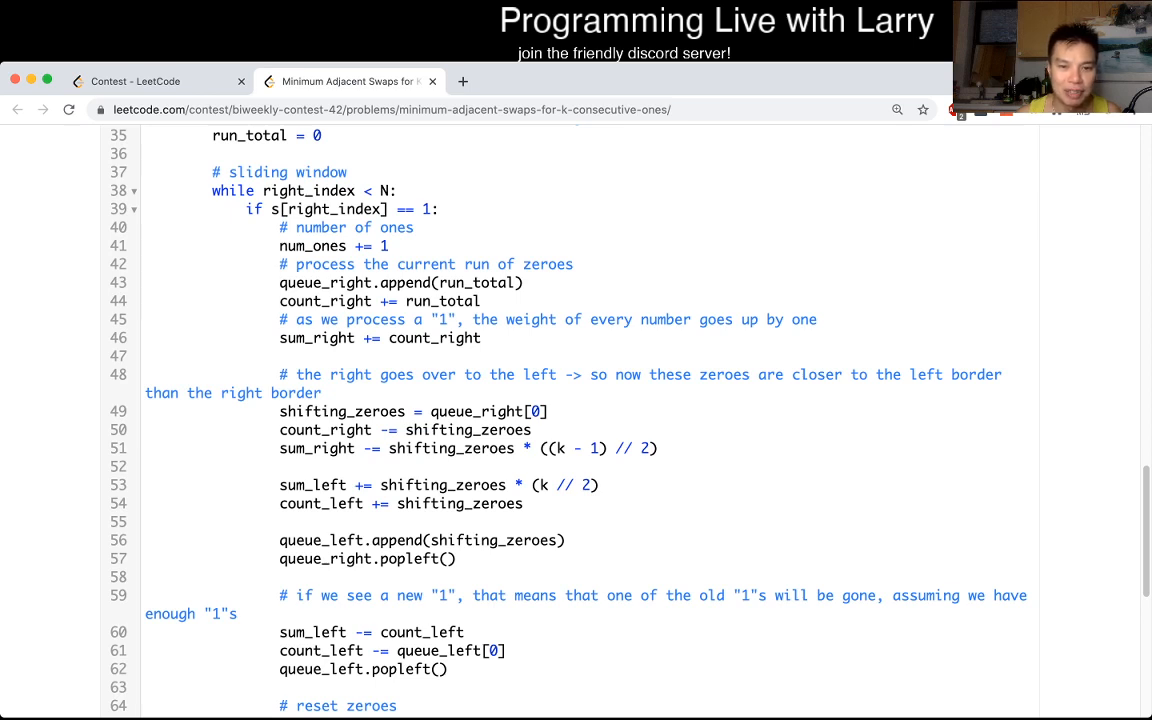
pyautogui.doubleClick(344, 412)
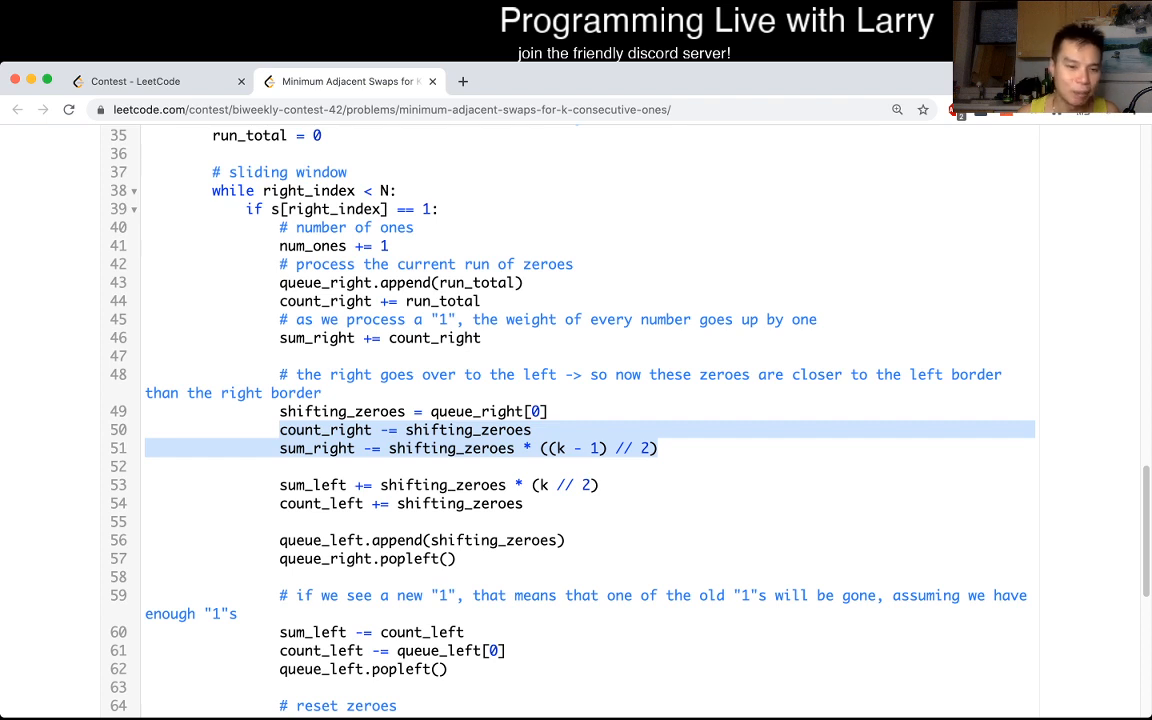
pyautogui.doubleClick(460, 504)
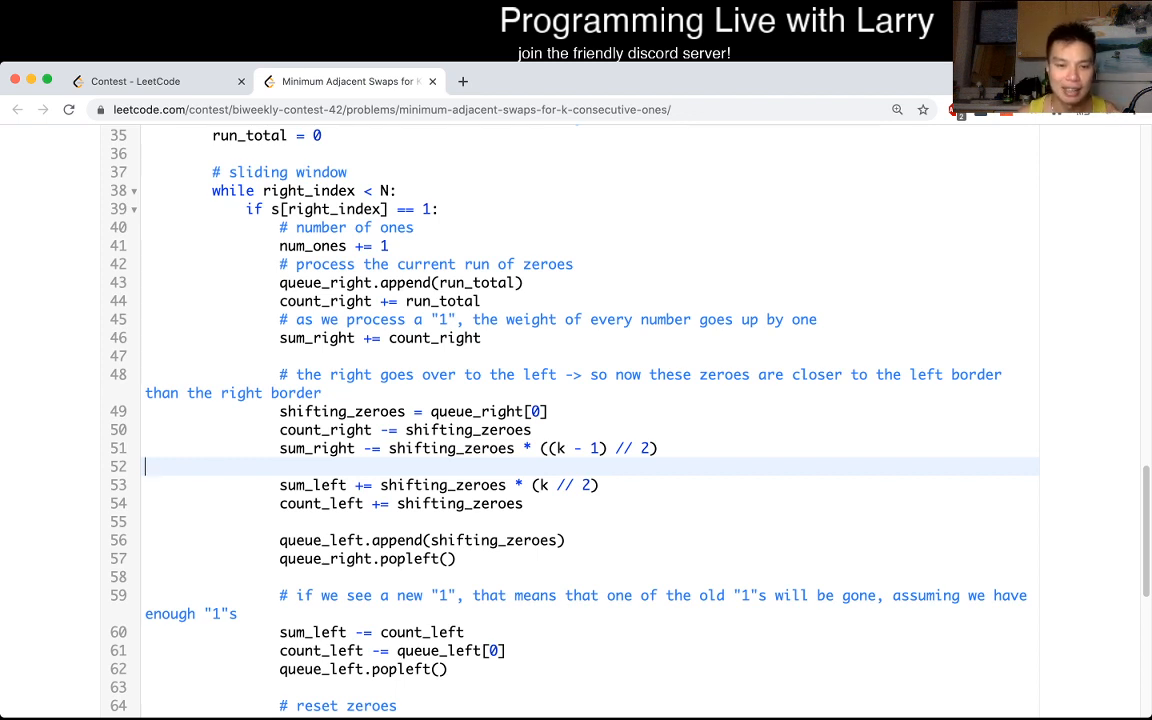
pyautogui.scroll(-3)
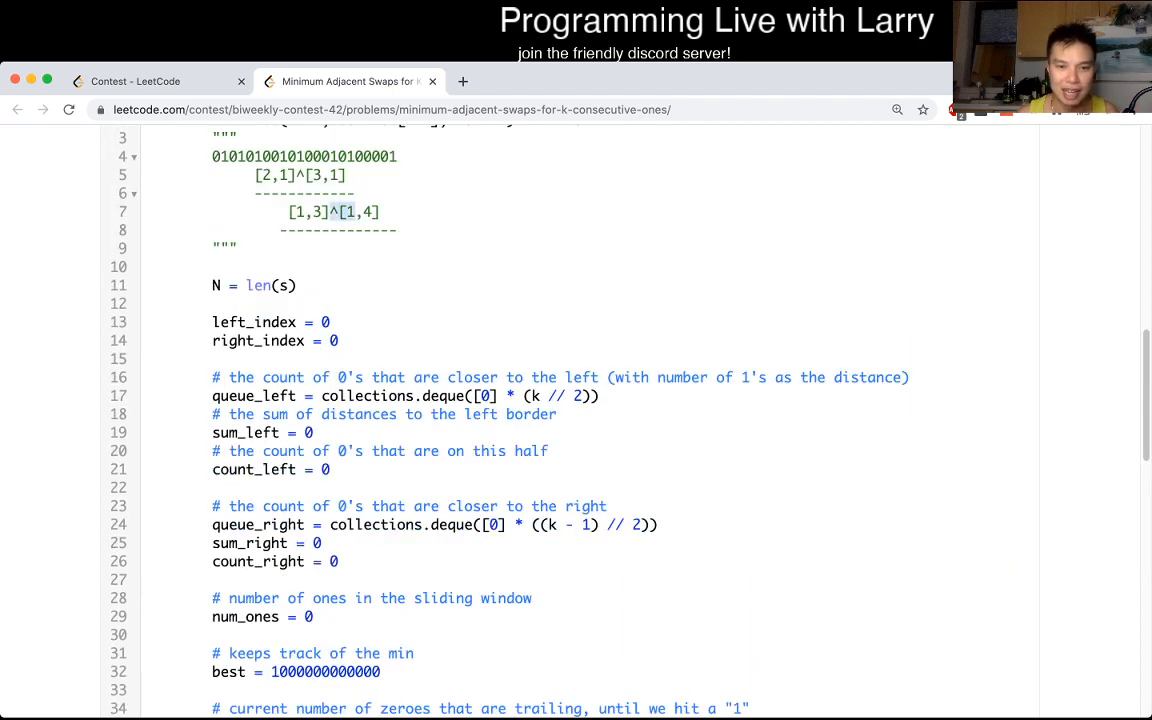
pyautogui.scroll(-3)
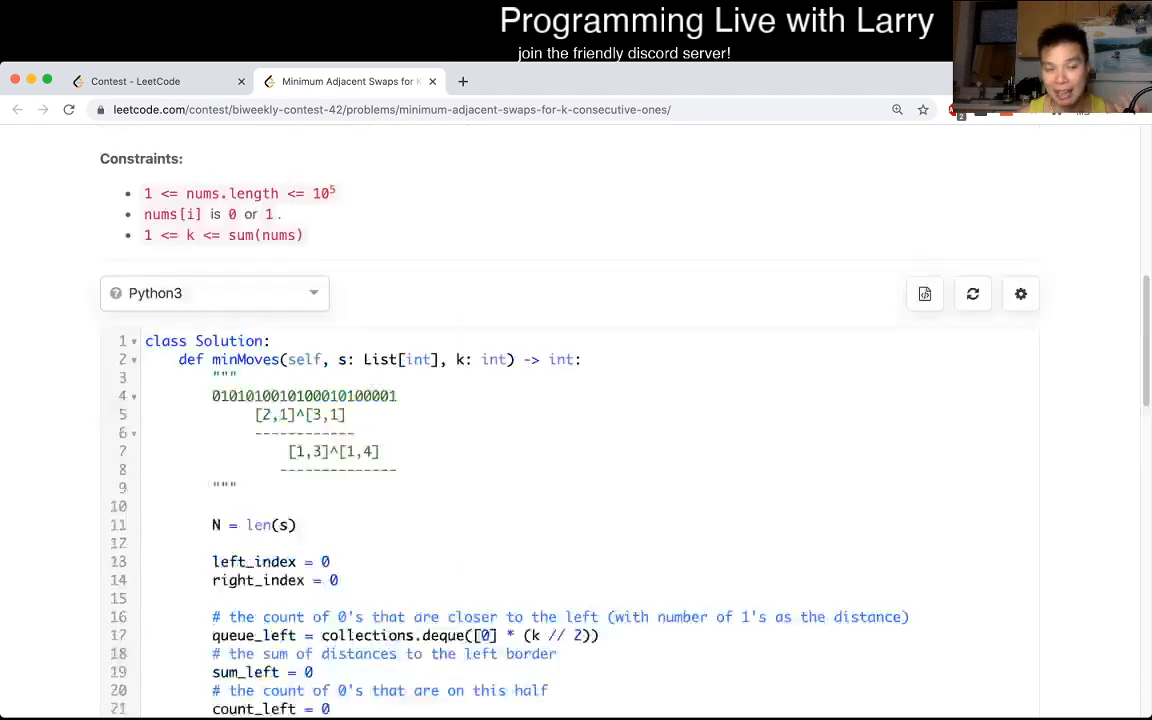
pyautogui.scroll(-3)
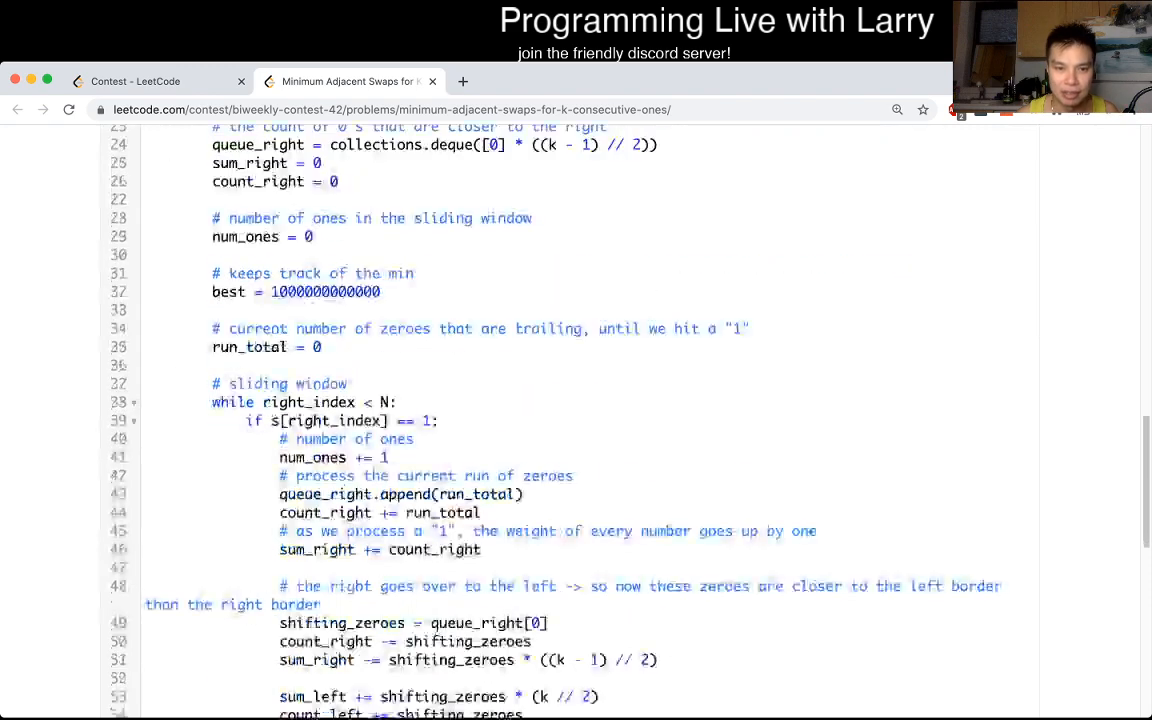
pyautogui.scroll(-3)
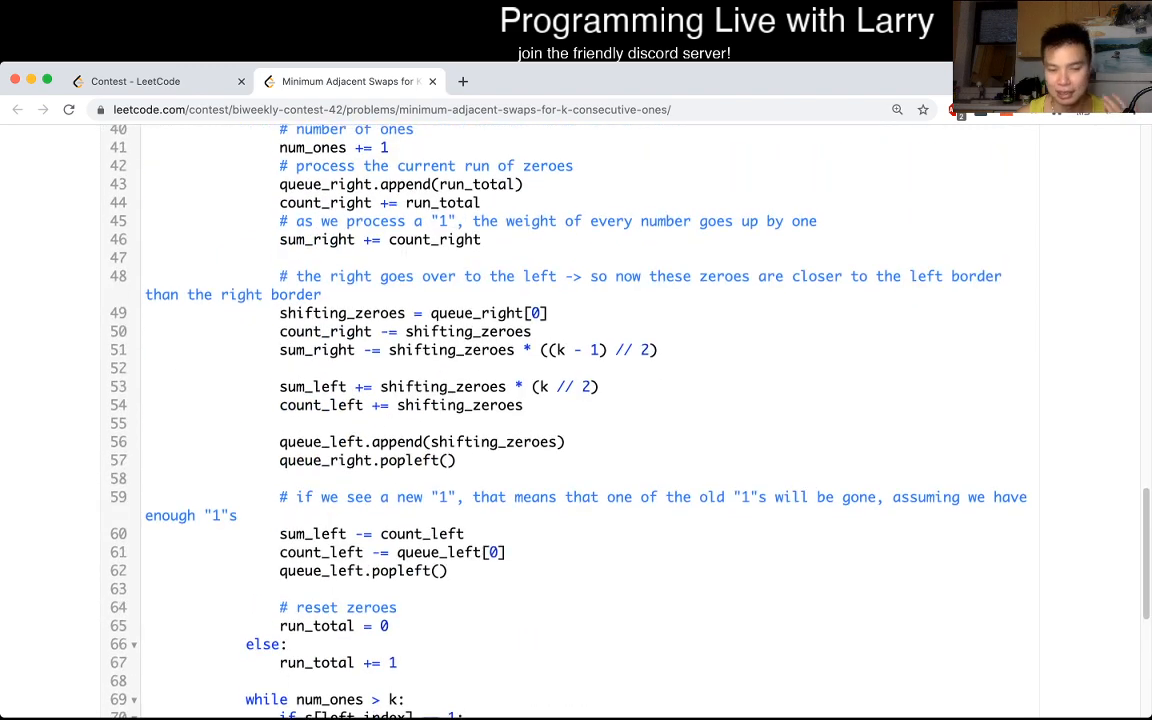
pyautogui.moveTo(280, 496); pyautogui.dragTo(448, 570)
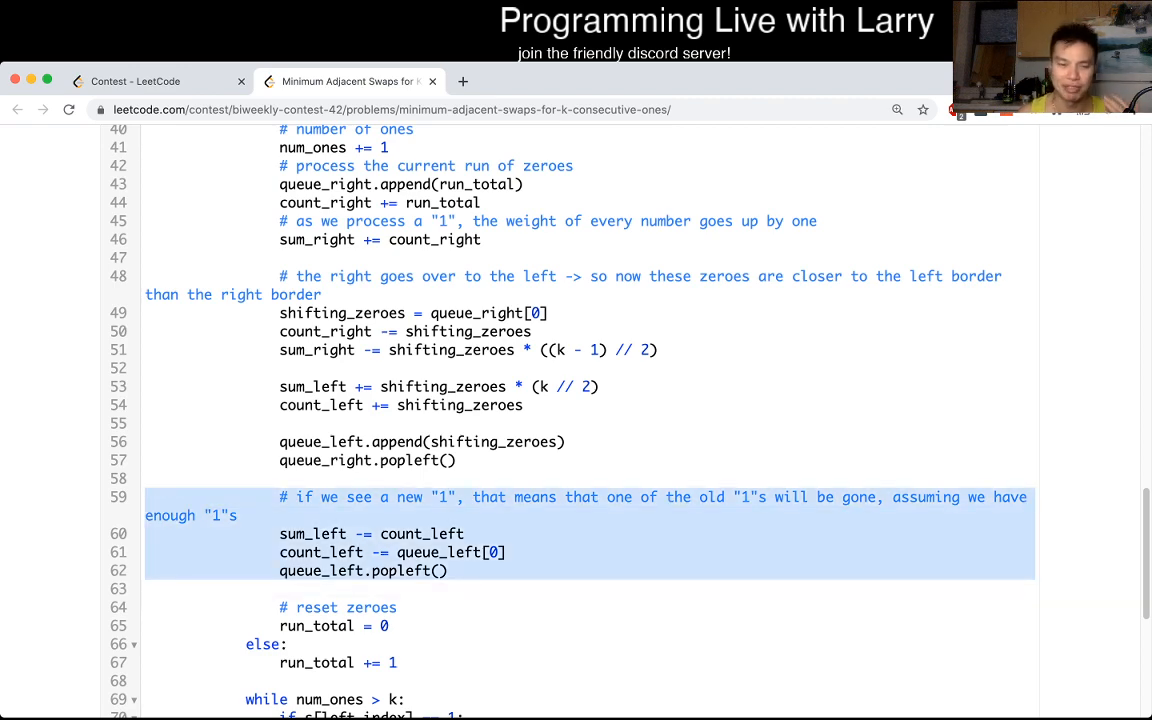
pyautogui.scroll(-3)
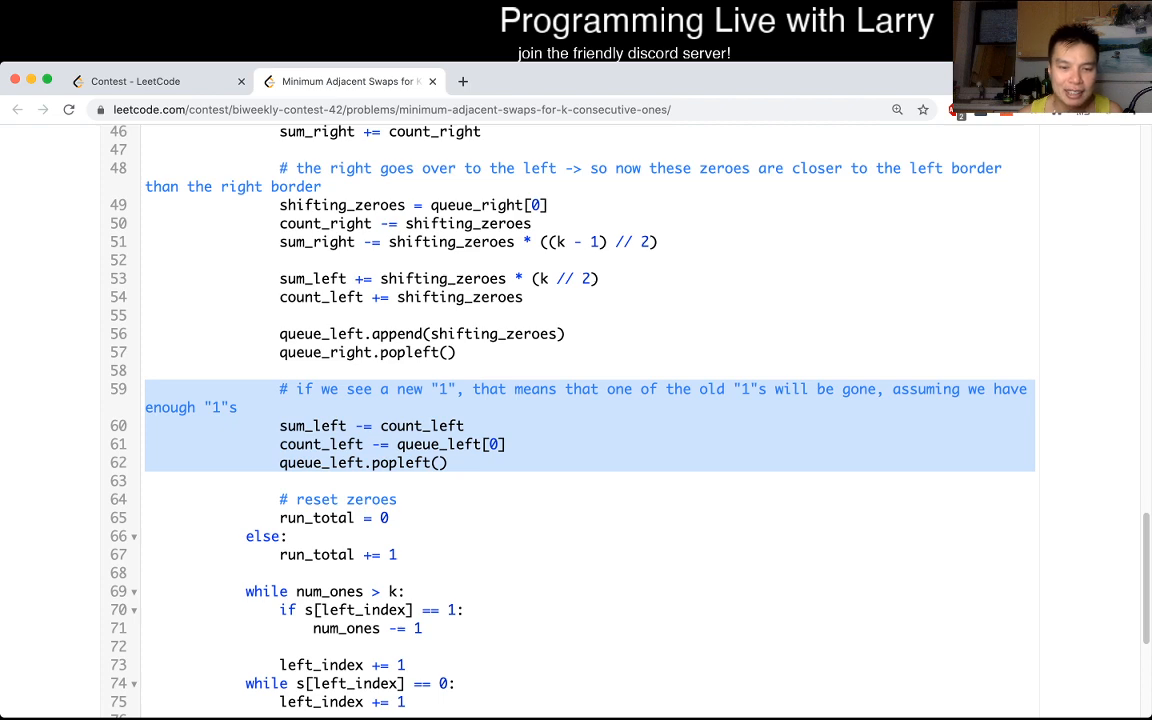
pyautogui.scroll(-3)
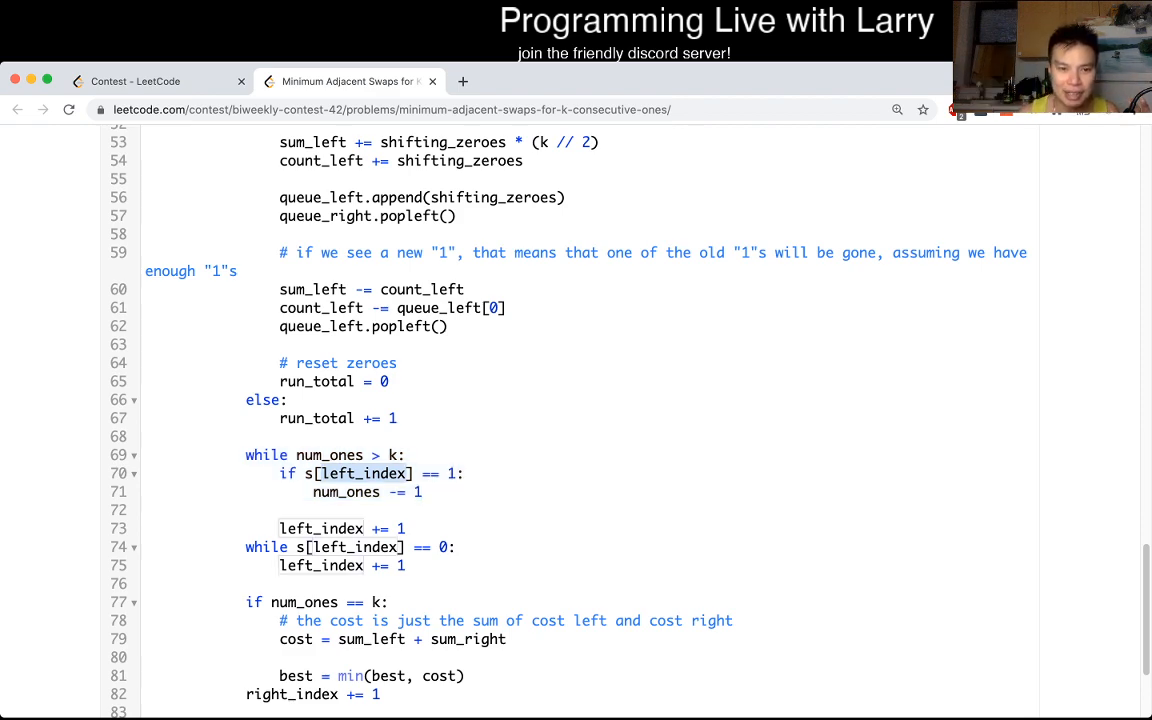
pyautogui.scroll(-3)
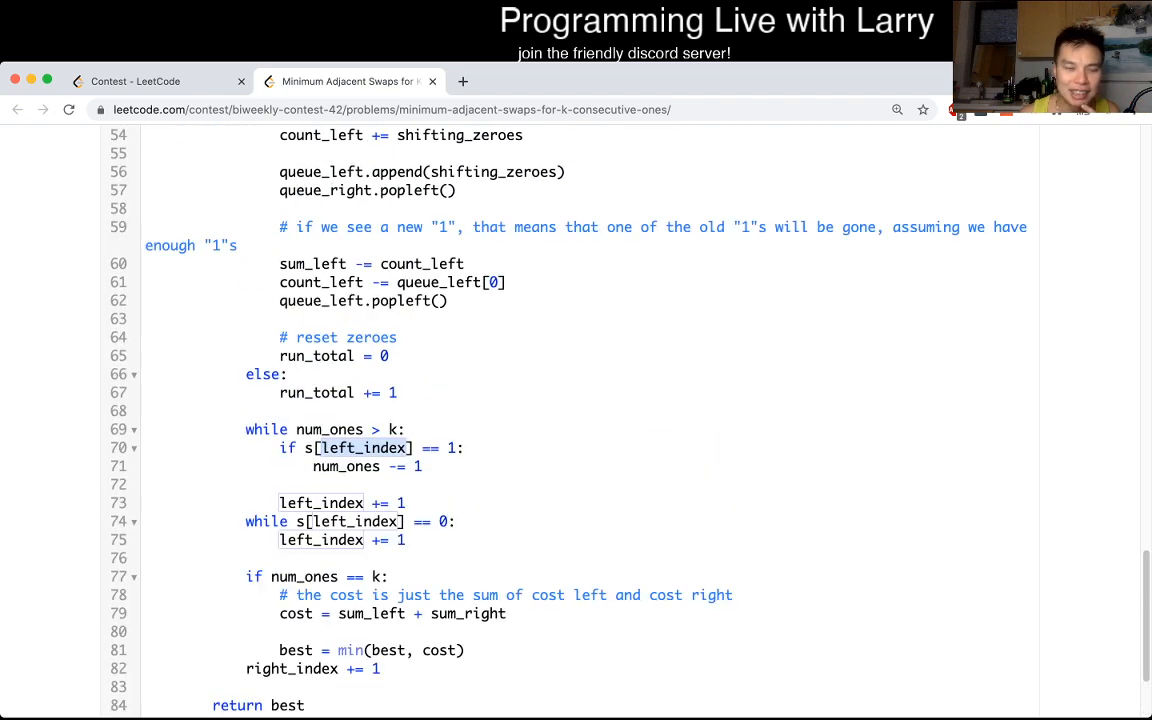
pyautogui.scroll(3)
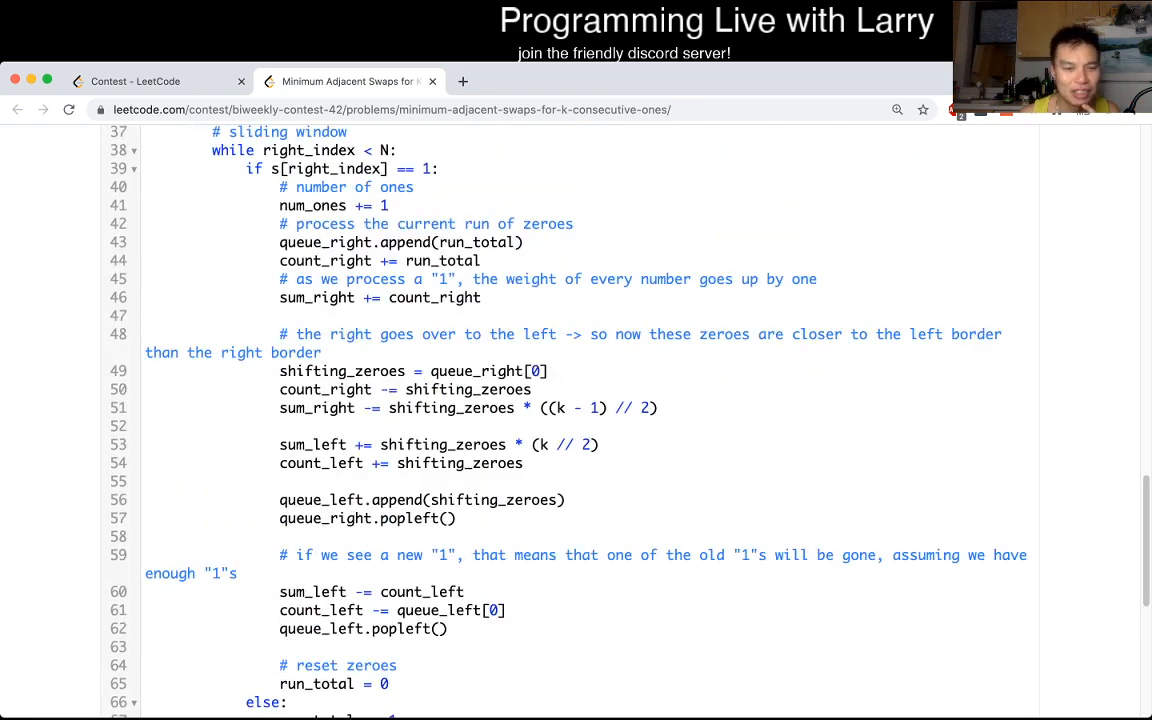
pyautogui.scroll(-3)
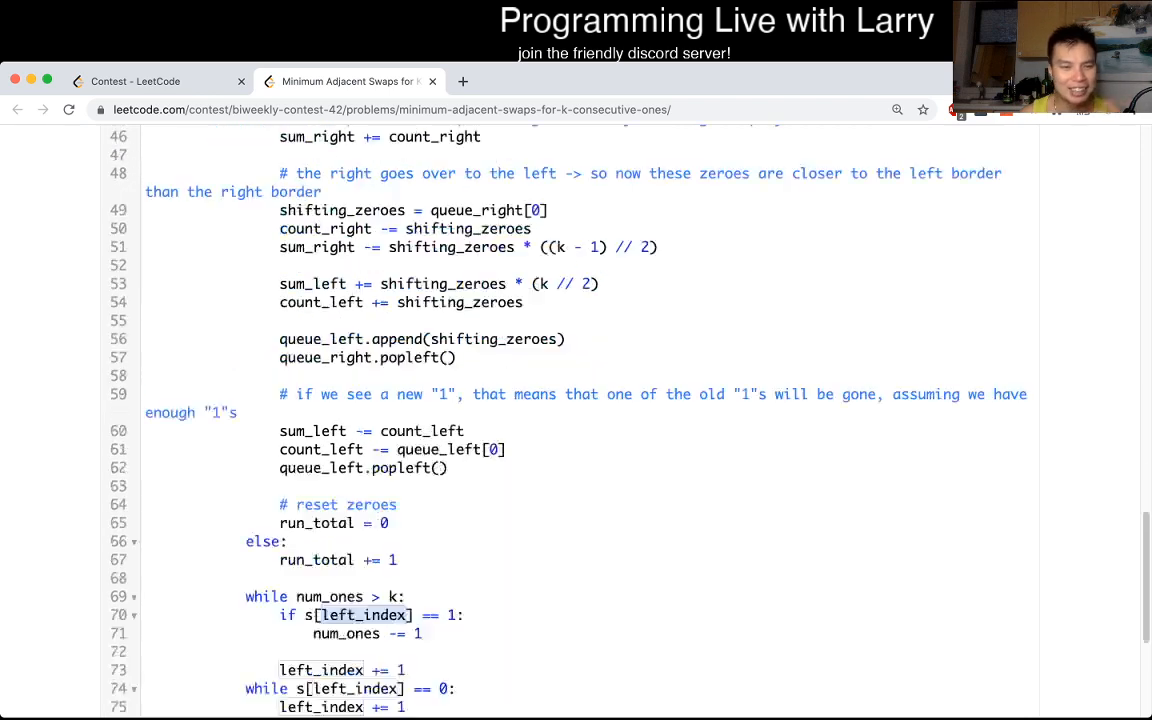
pyautogui.scroll(-3)
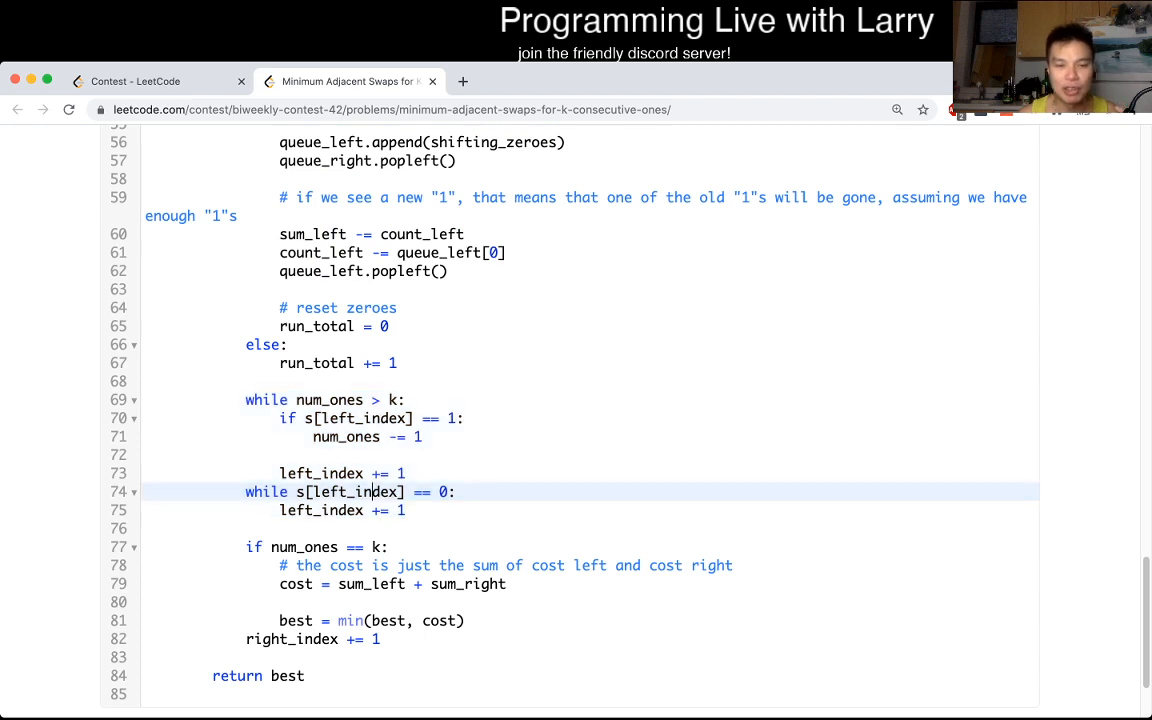
pyautogui.scroll(-3)
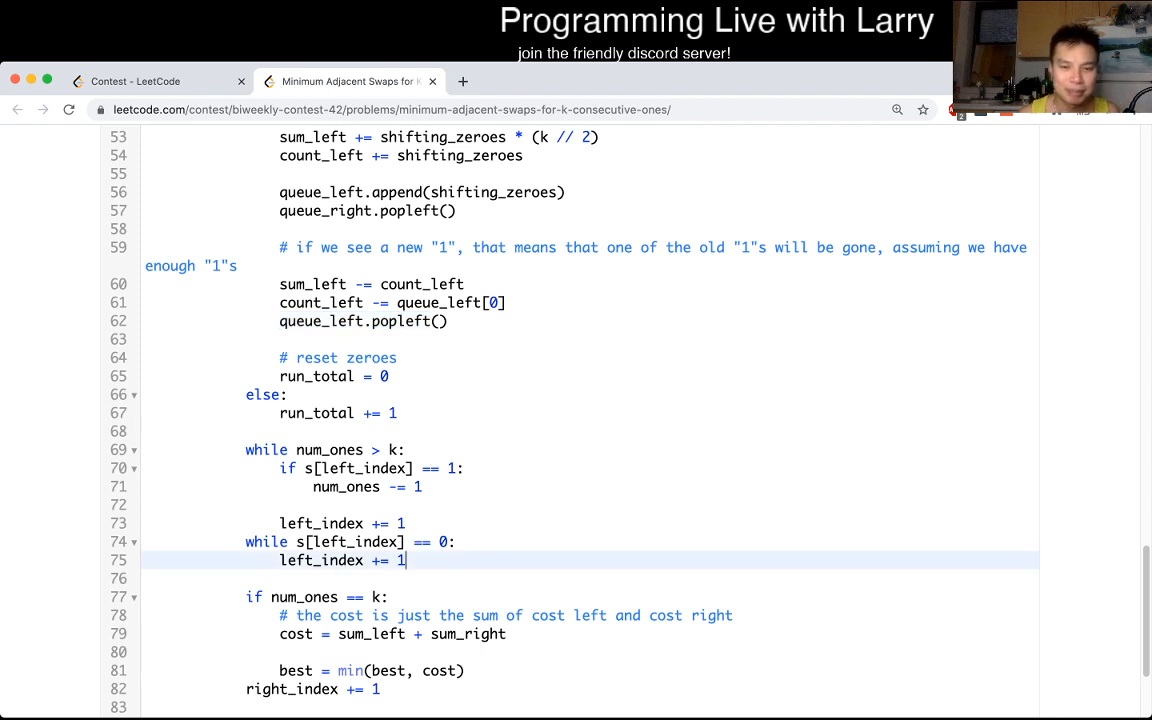
pyautogui.scroll(-3)
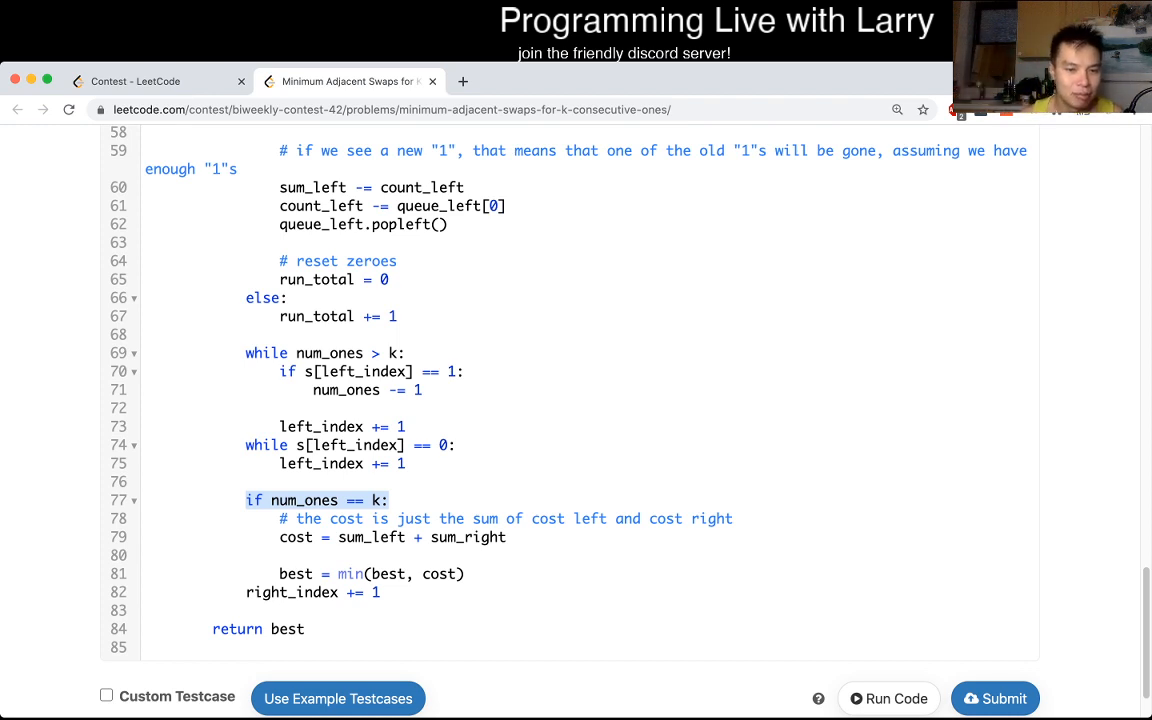
pyautogui.click(400, 536)
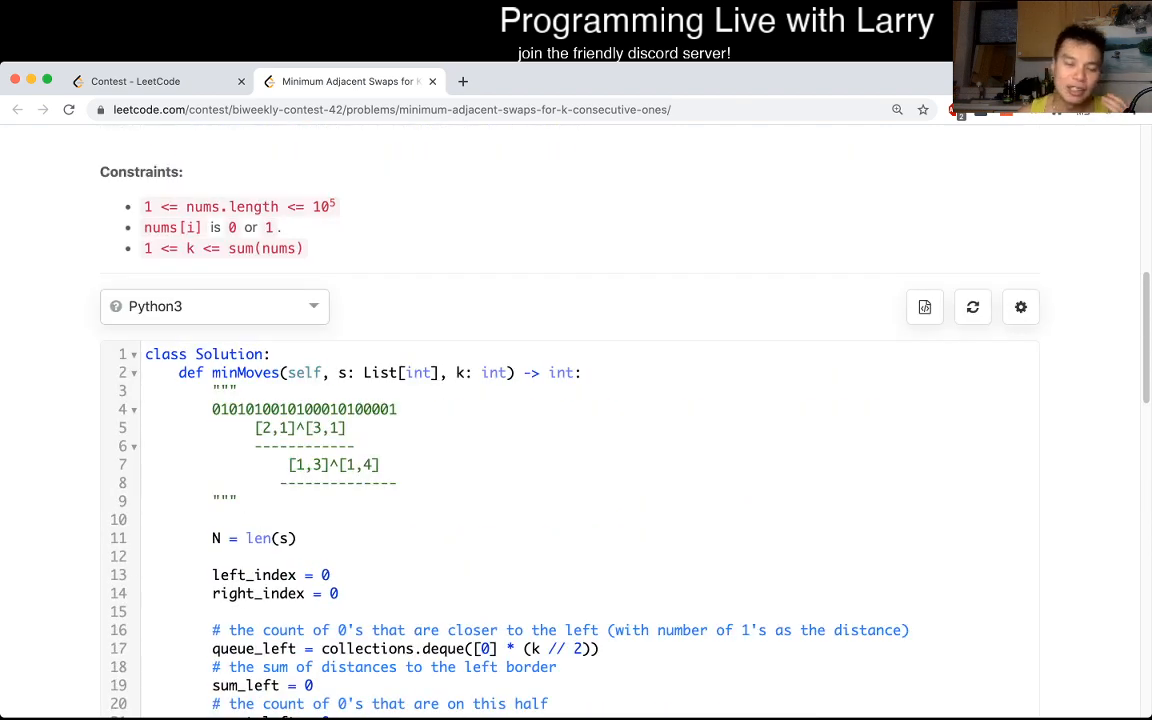
pyautogui.scroll(-3)
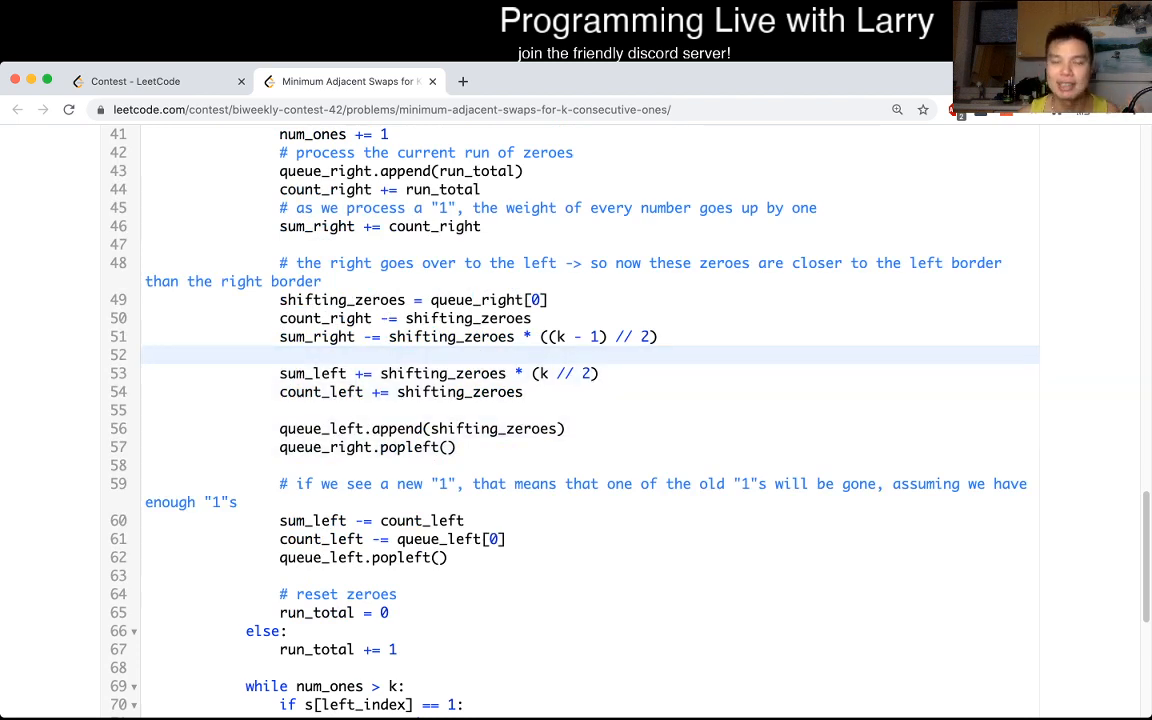
pyautogui.scroll(3)
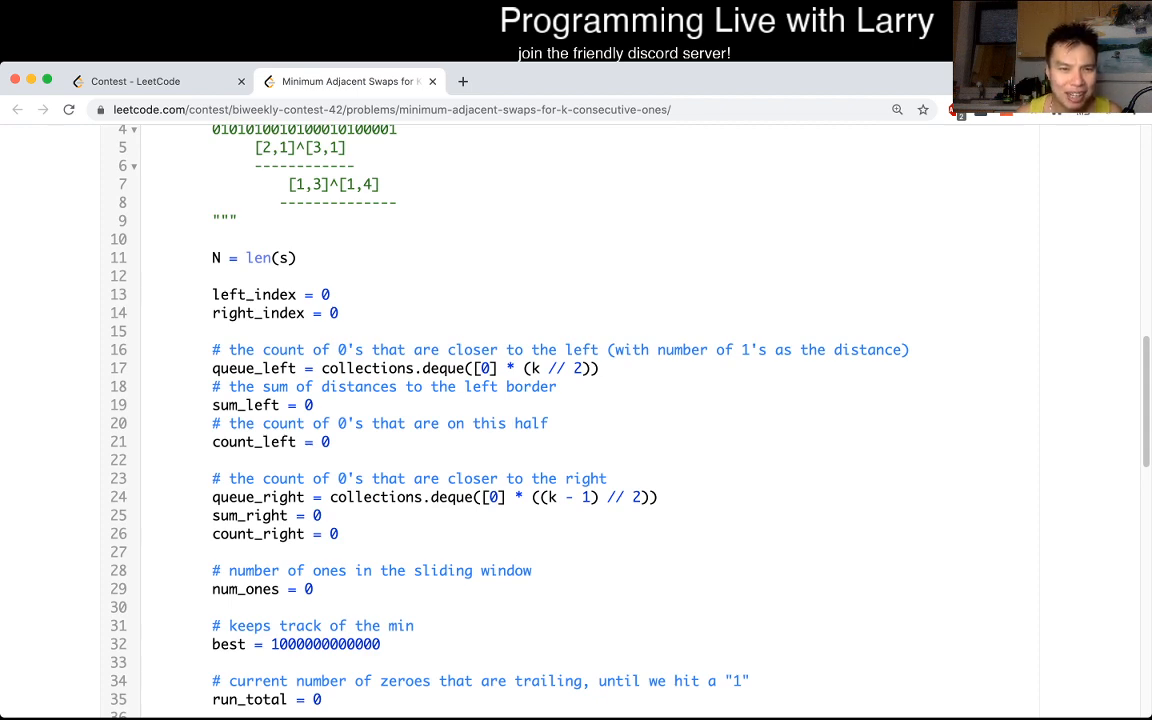
pyautogui.scroll(-3)
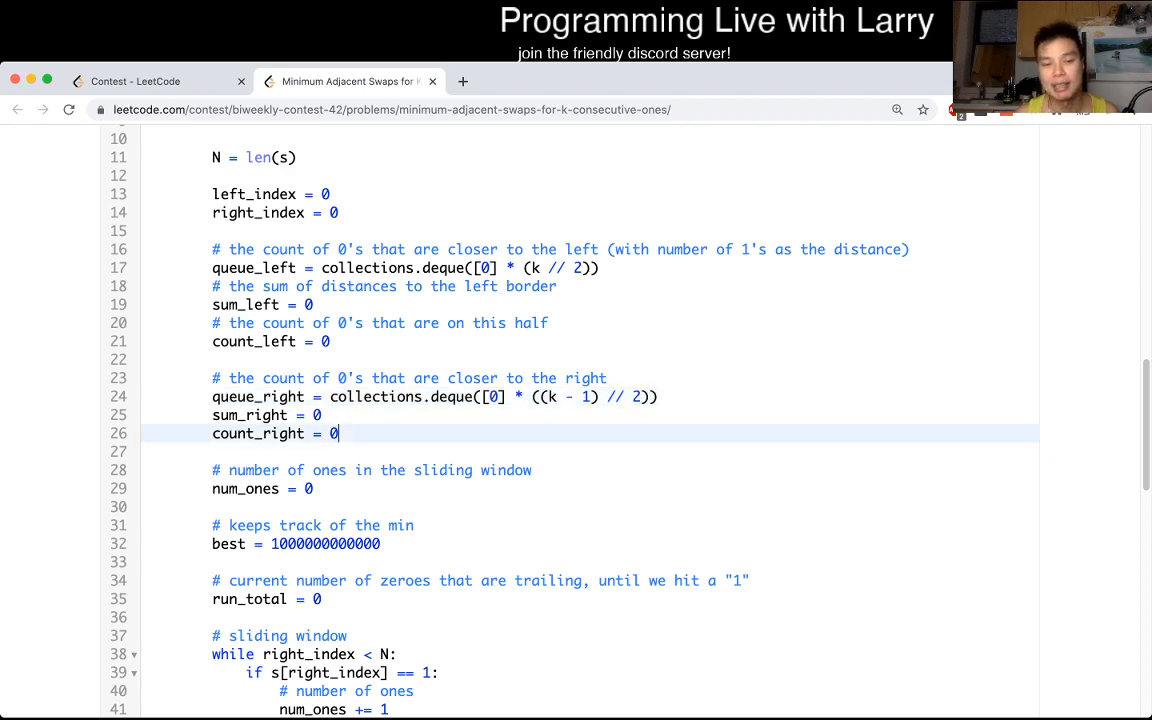
pyautogui.scroll(-3)
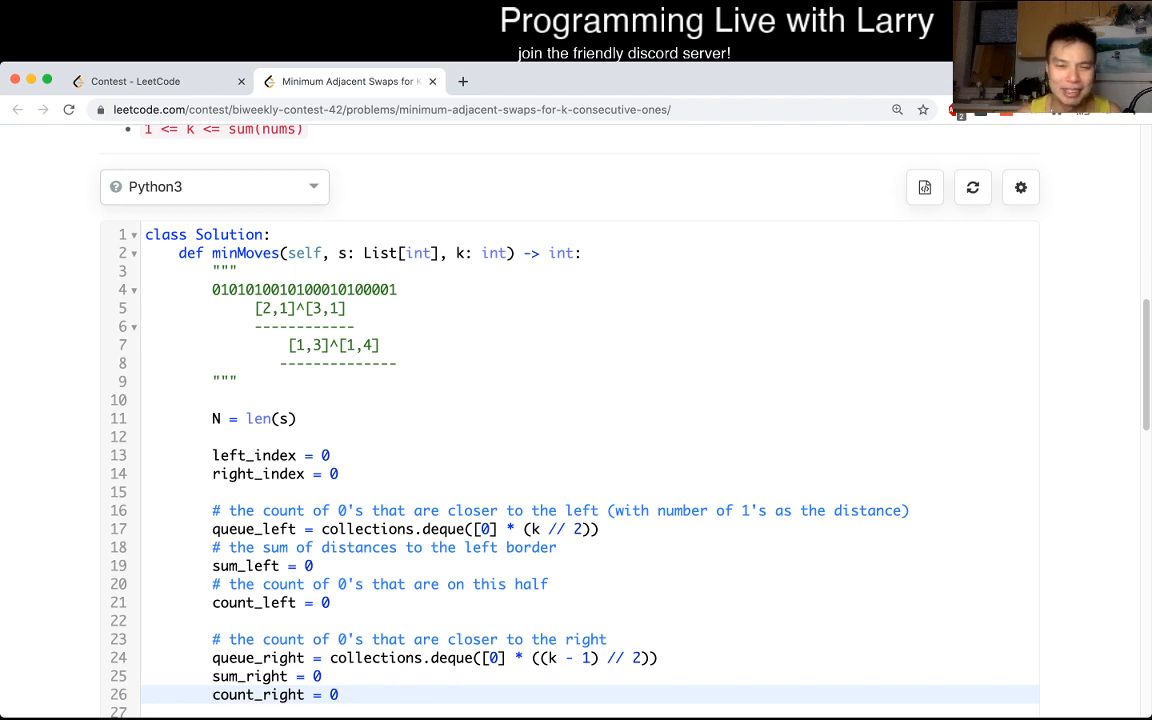
pyautogui.click(338, 696)
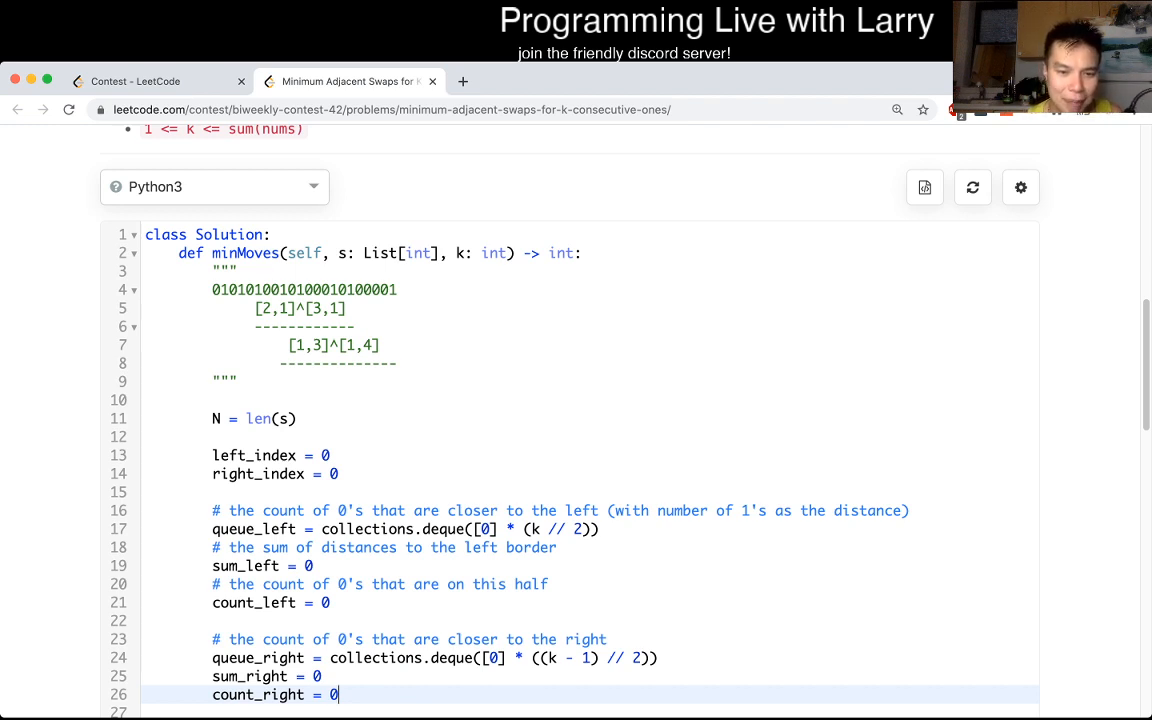